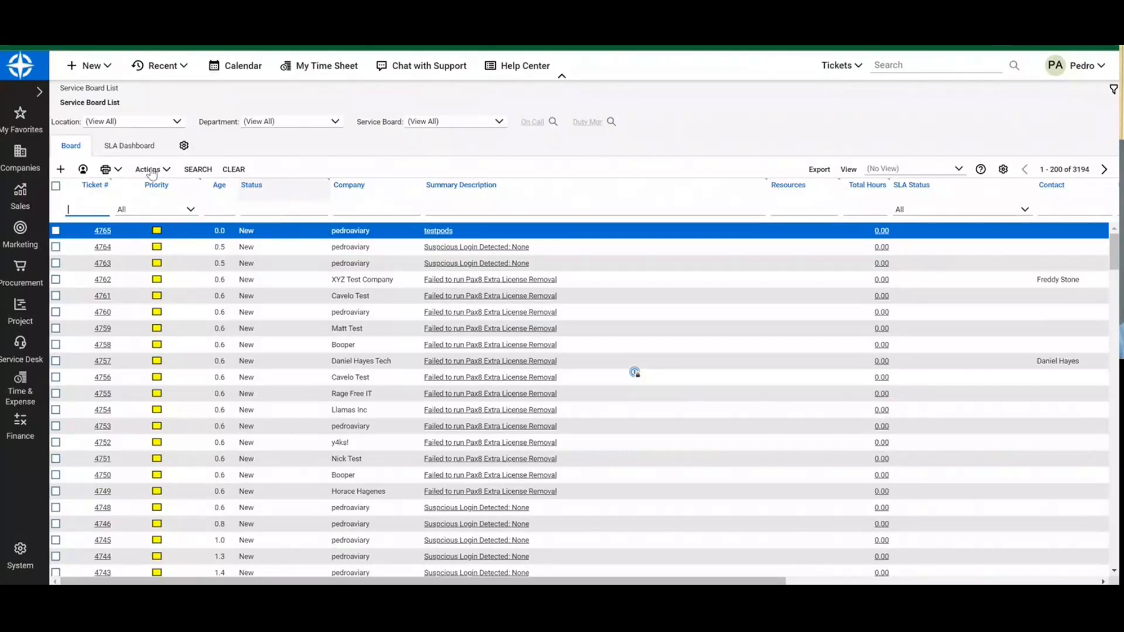
# Step: Create a ticket titled 'test pods' and save and close it
pyautogui.click(60, 169)
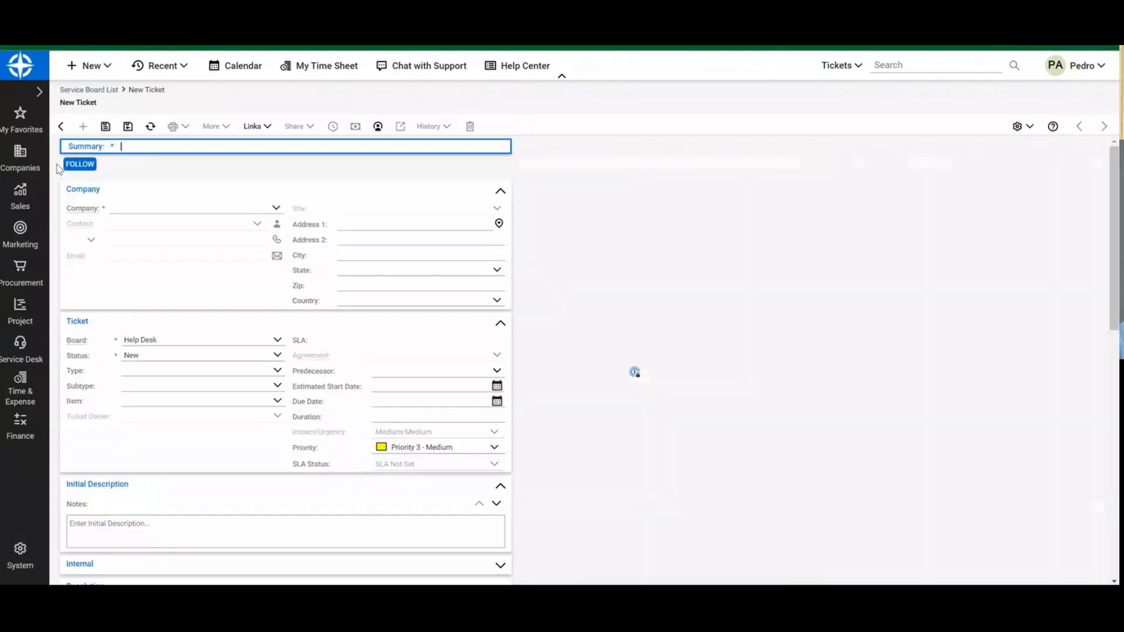
pyautogui.write('test pods')
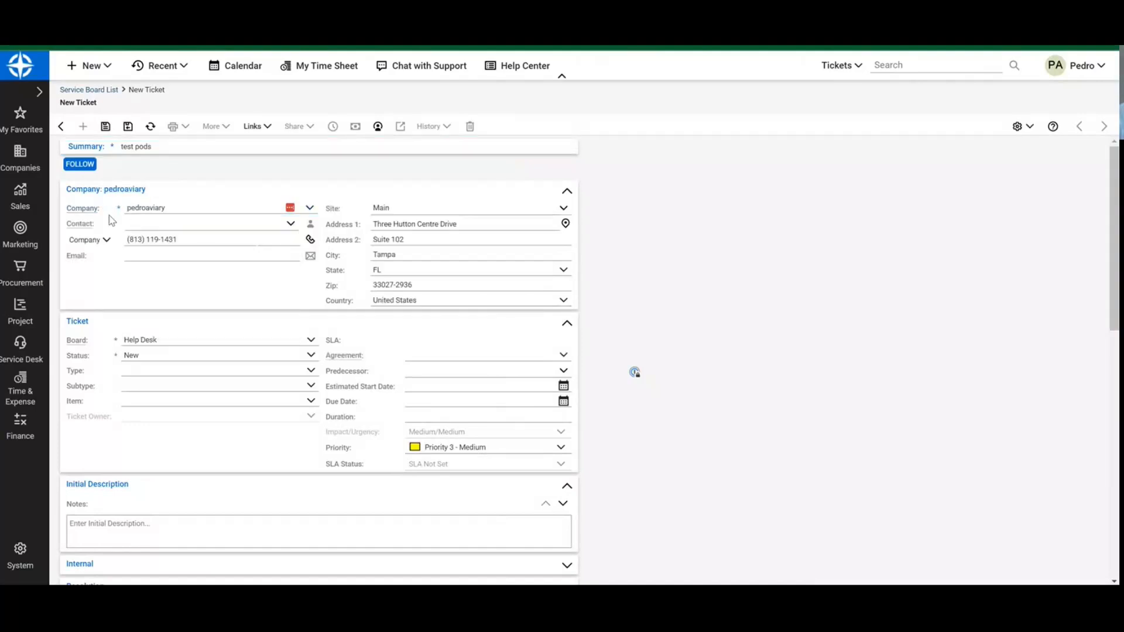
pyautogui.moveTo(215, 288)
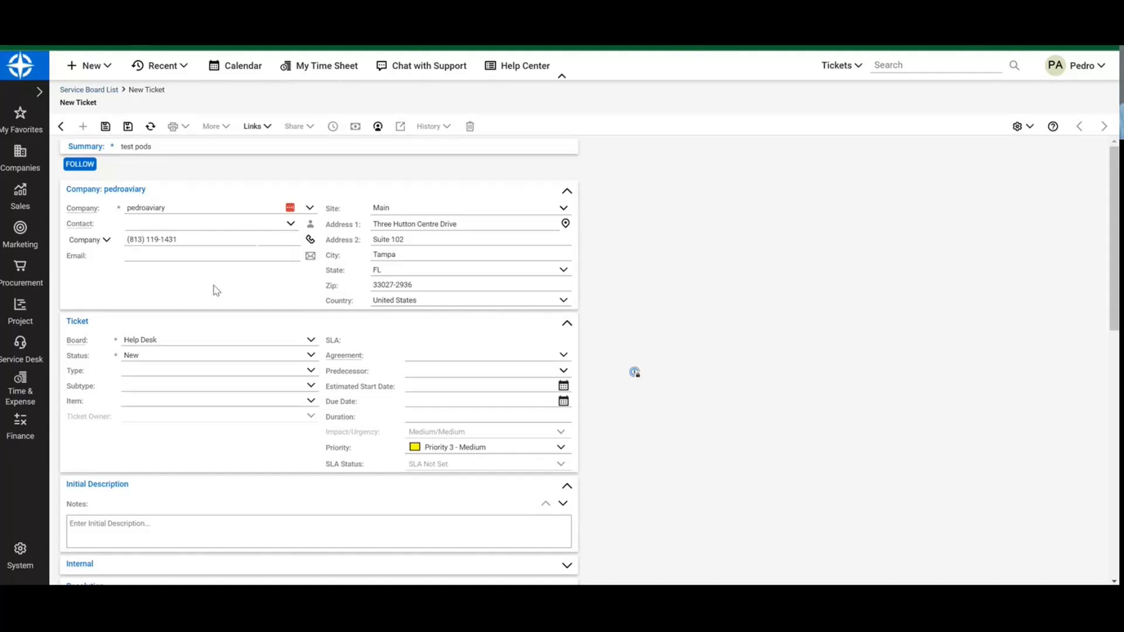
pyautogui.scroll(-3)
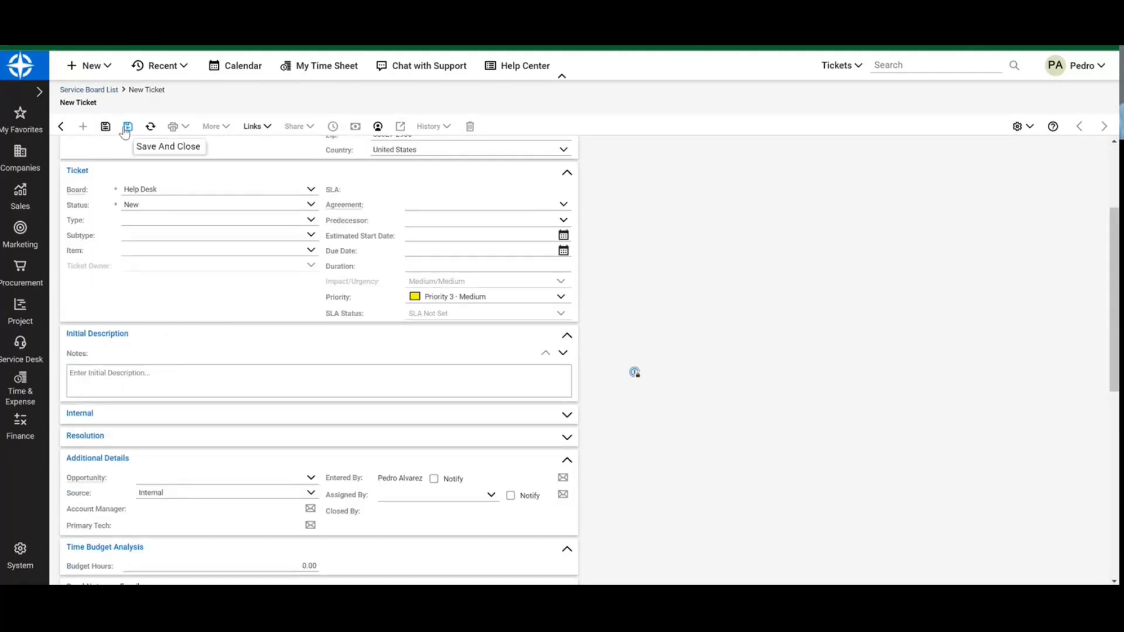
pyautogui.click(127, 126)
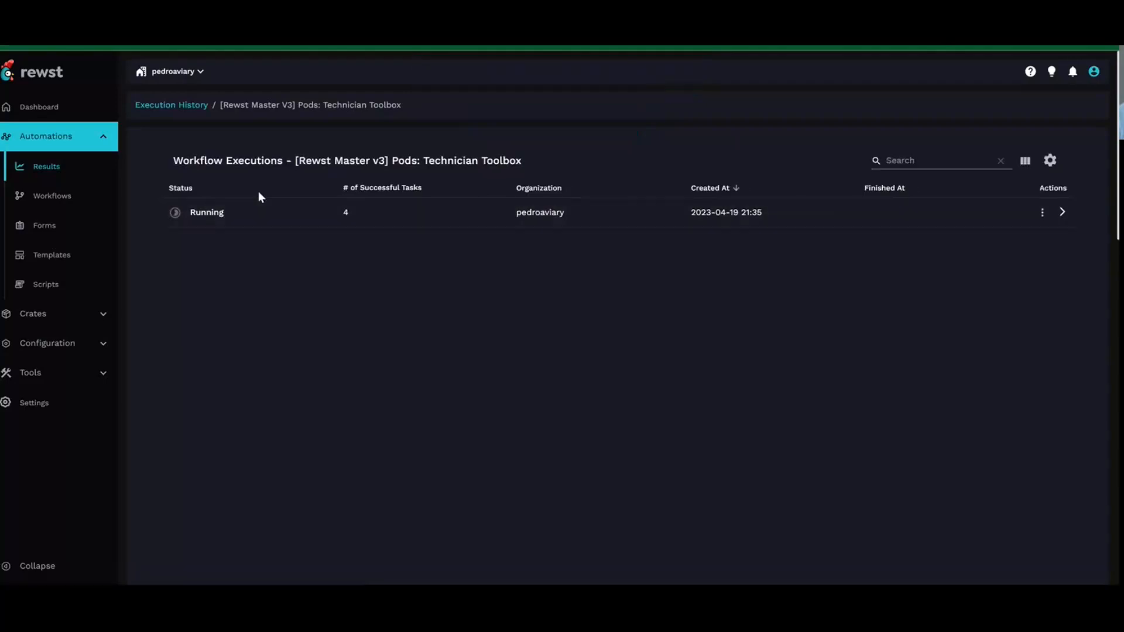
pyautogui.moveTo(210, 192)
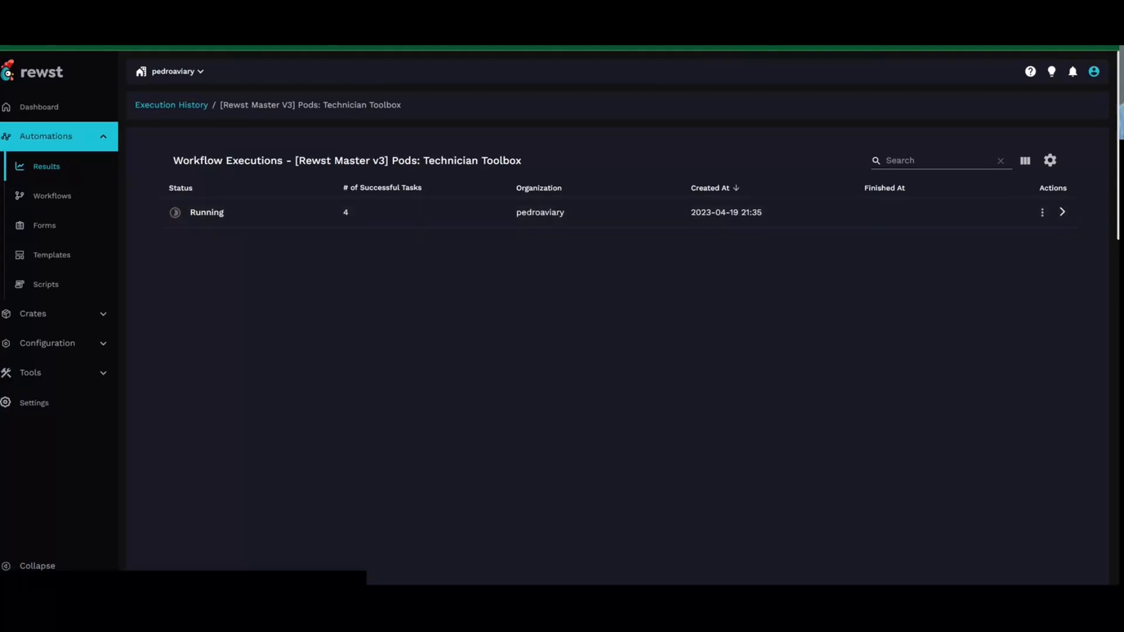
# Step: Inspect the running Technician Toolbox execution's inputs showing ticket 4766 'test pods'
pyautogui.click(1061, 212)
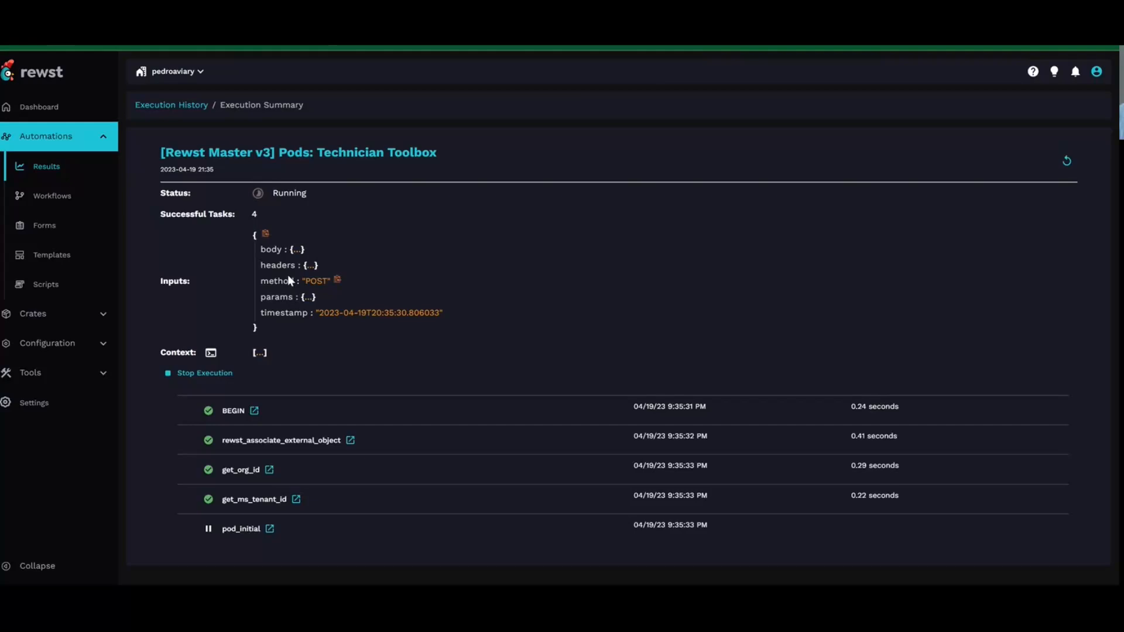
pyautogui.click(271, 249)
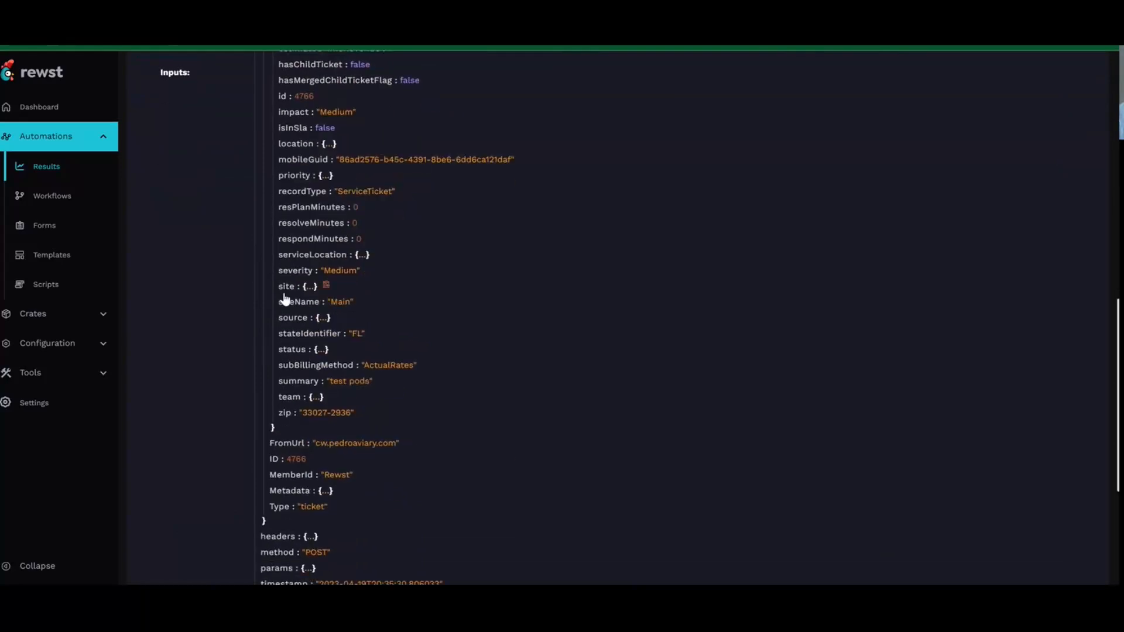
pyautogui.scroll(3)
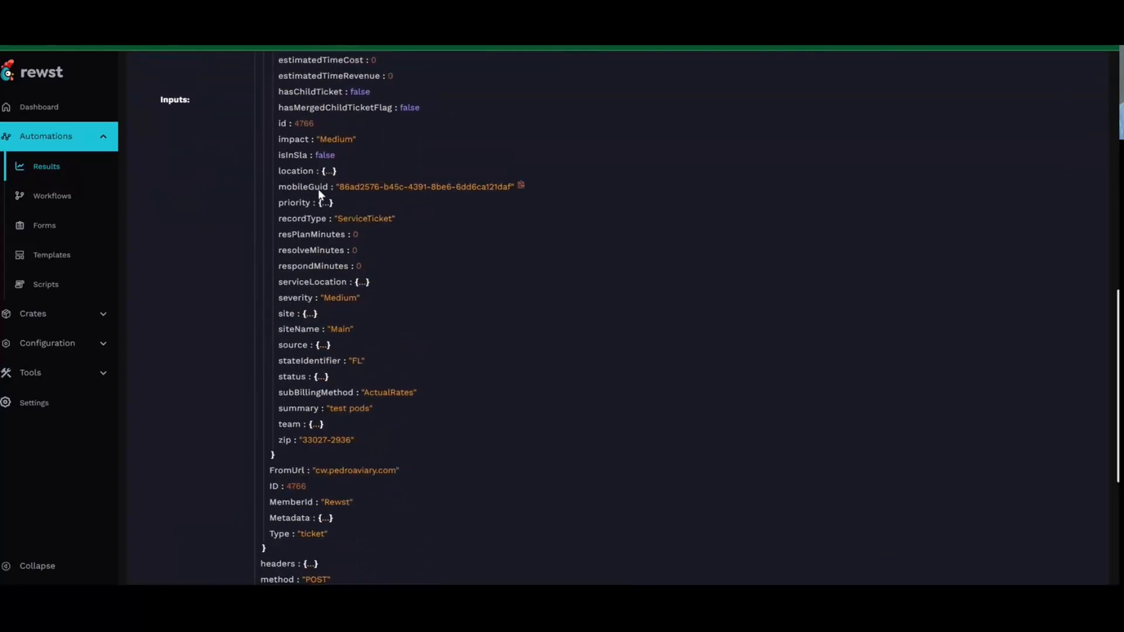
pyautogui.scroll(3)
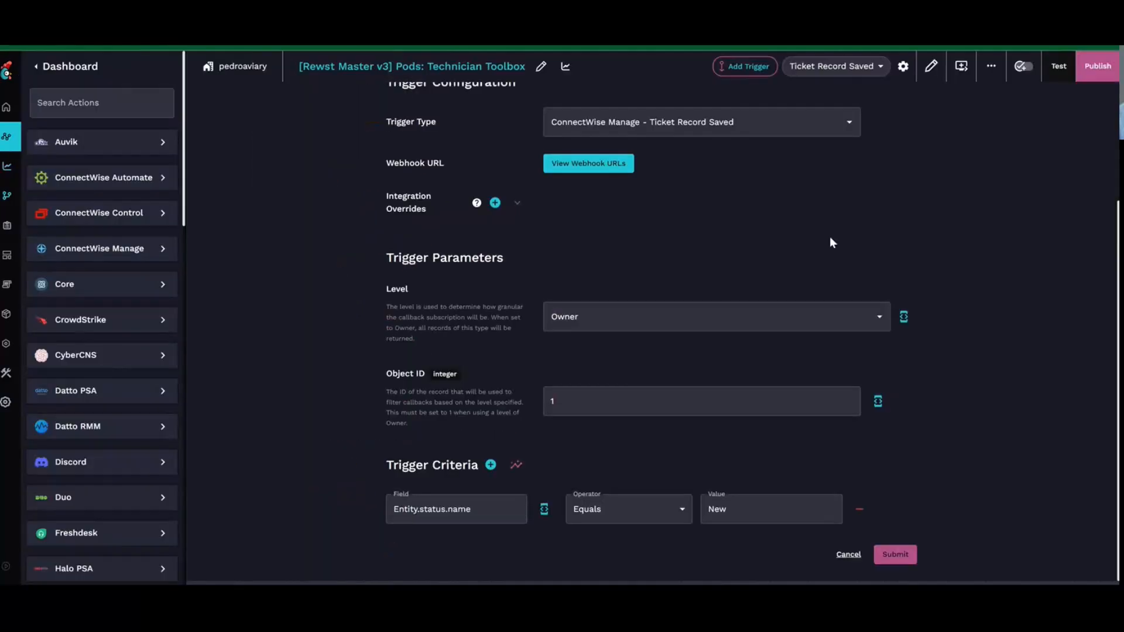
pyautogui.moveTo(462, 451)
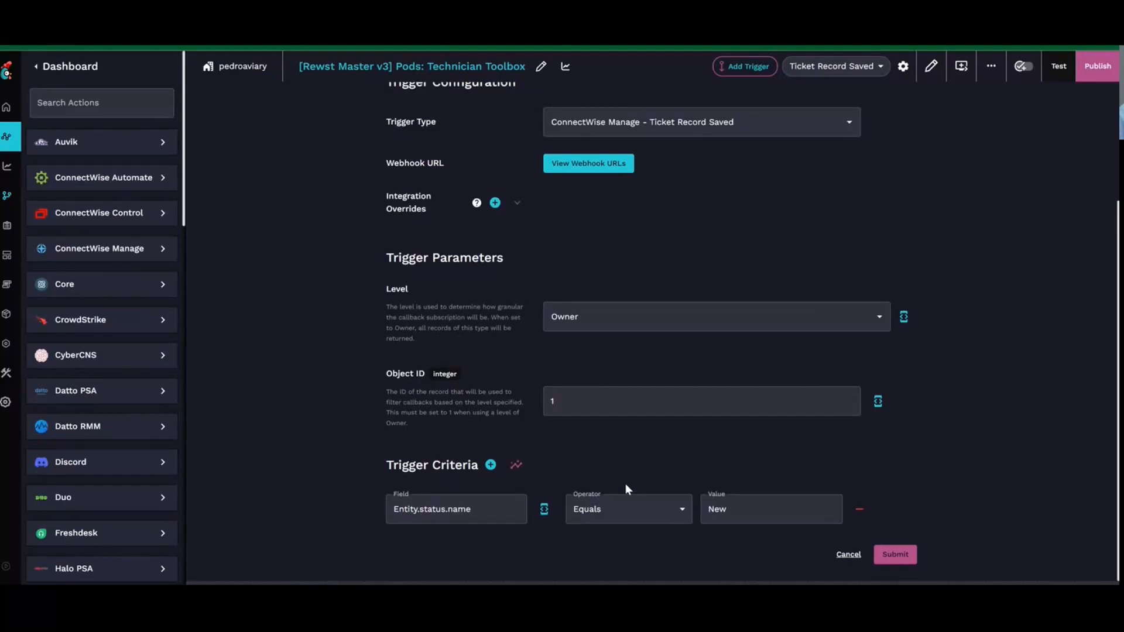
pyautogui.moveTo(428, 478)
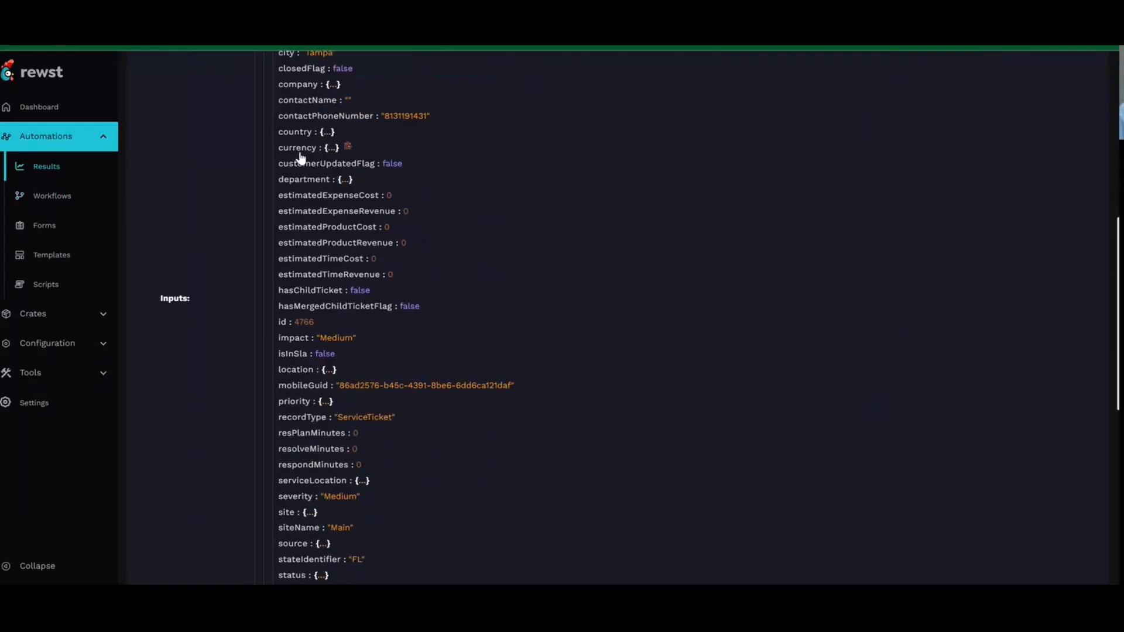
# Step: Expand the ticket's US Dollars currency details, then open trigger criteria testing
pyautogui.click(329, 147)
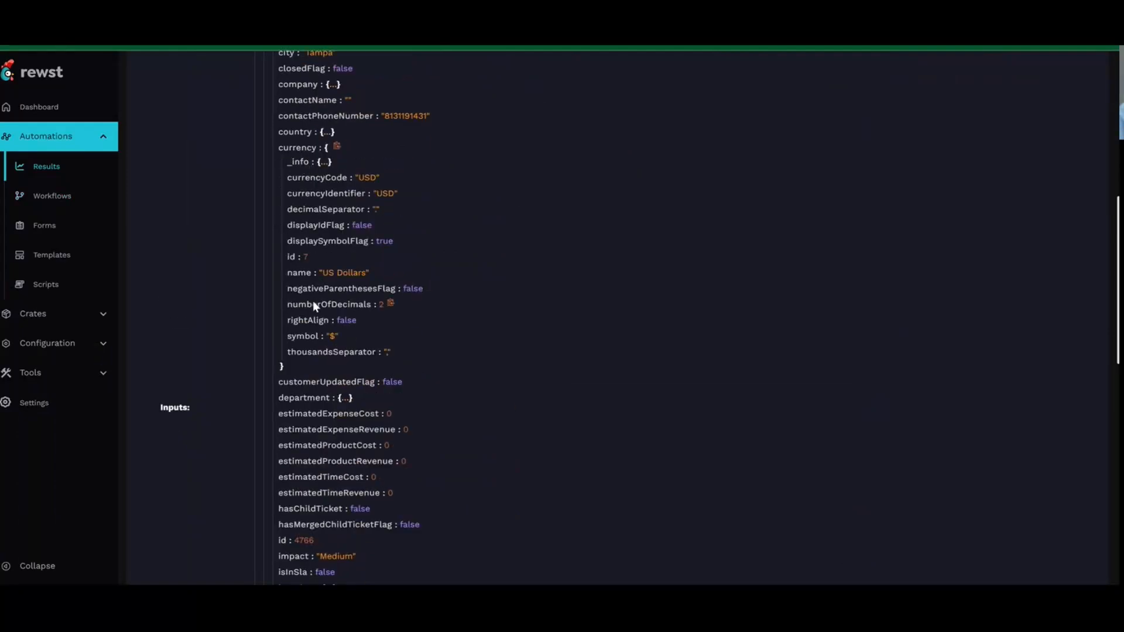
pyautogui.moveTo(367, 288)
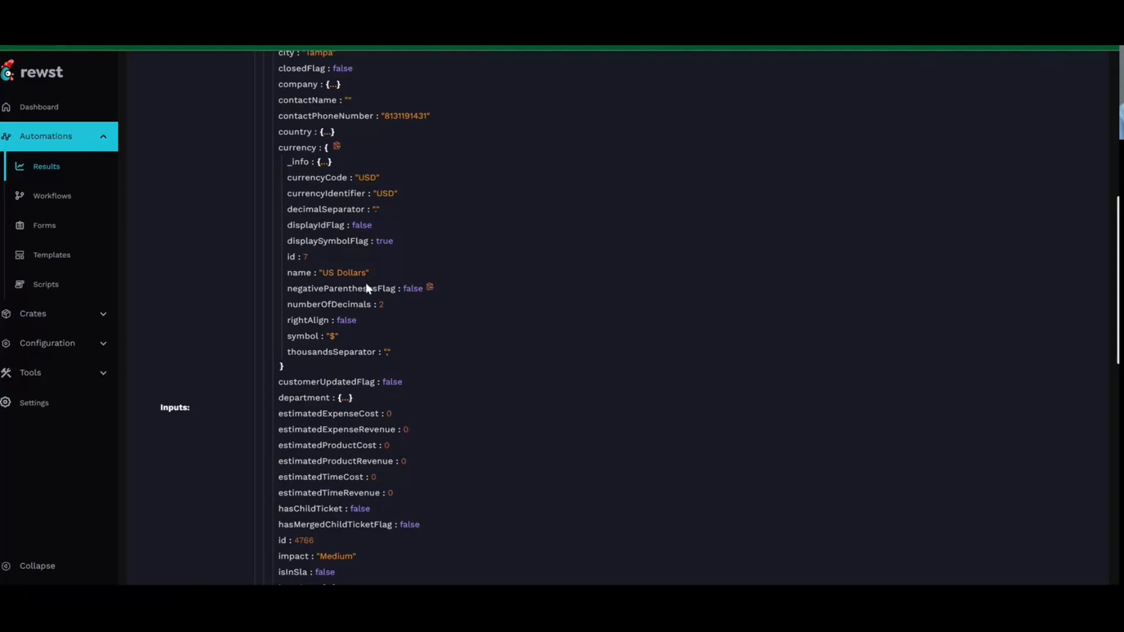
pyautogui.moveTo(364, 280)
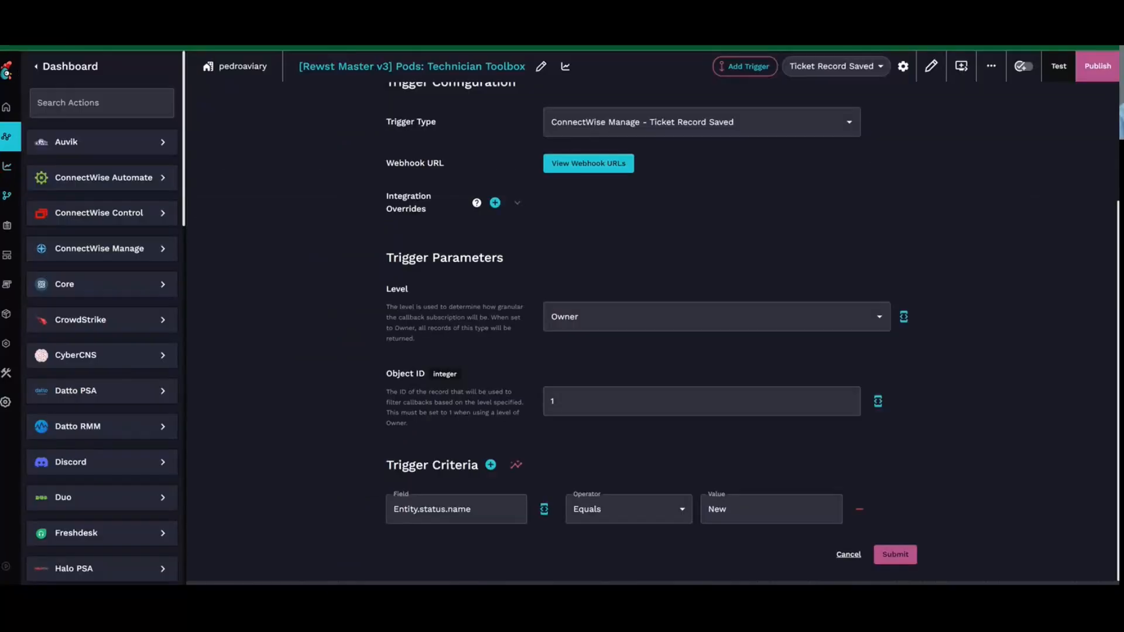
pyautogui.click(515, 464)
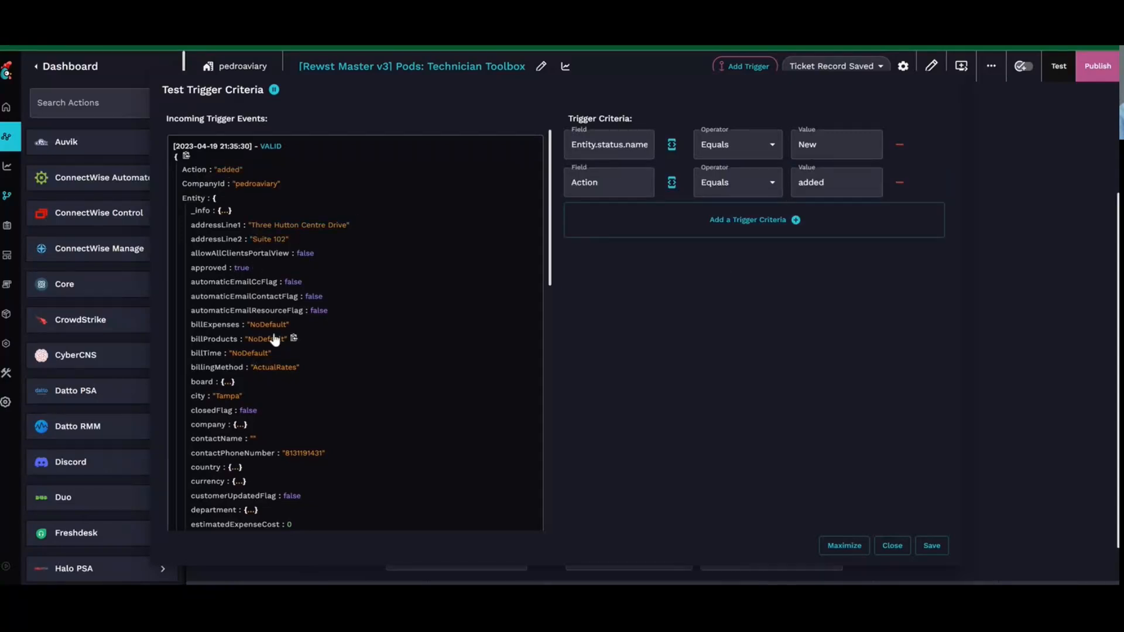
# Step: Add the criterion currency name equals US Dollars and edit the Action criterion
pyautogui.scroll(-3)
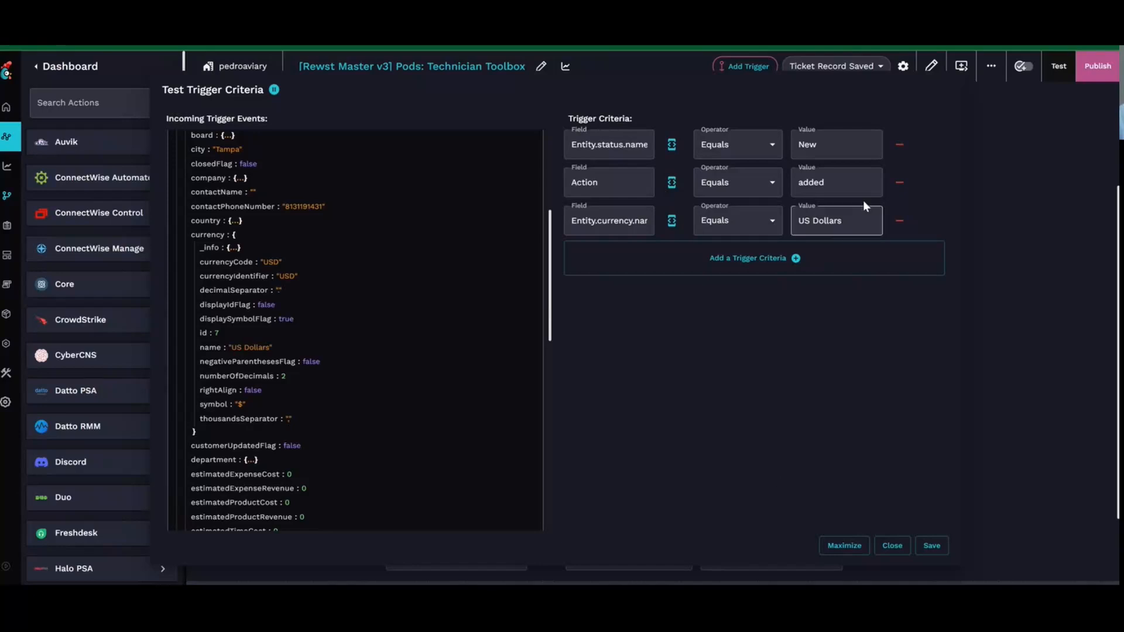
pyautogui.moveTo(788, 194)
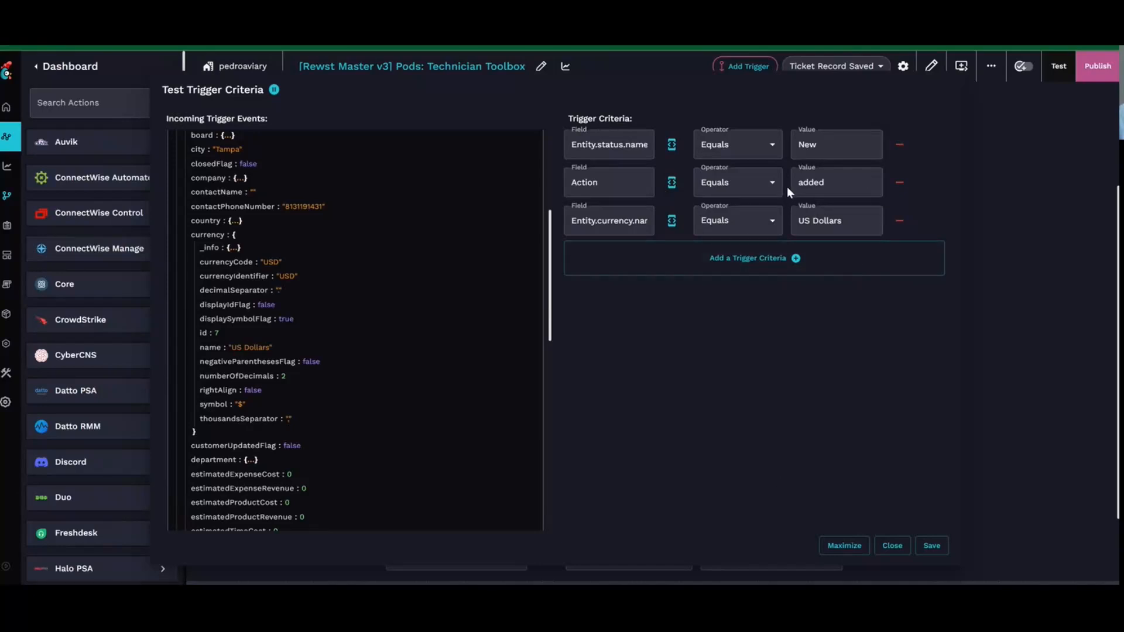
pyautogui.moveTo(621, 132)
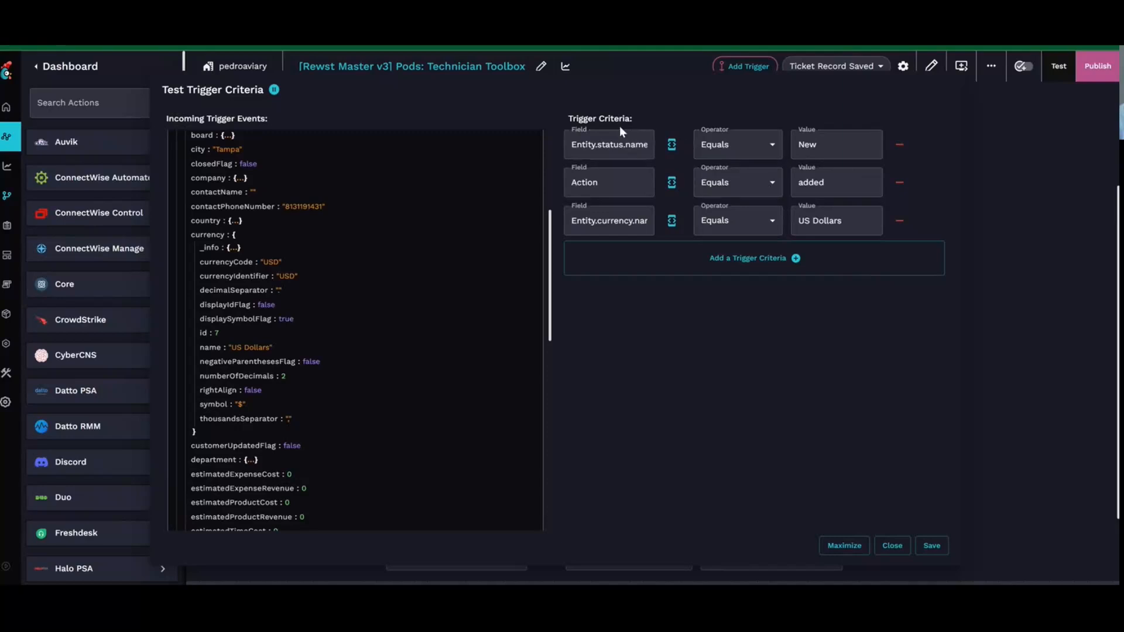
pyautogui.click(609, 182)
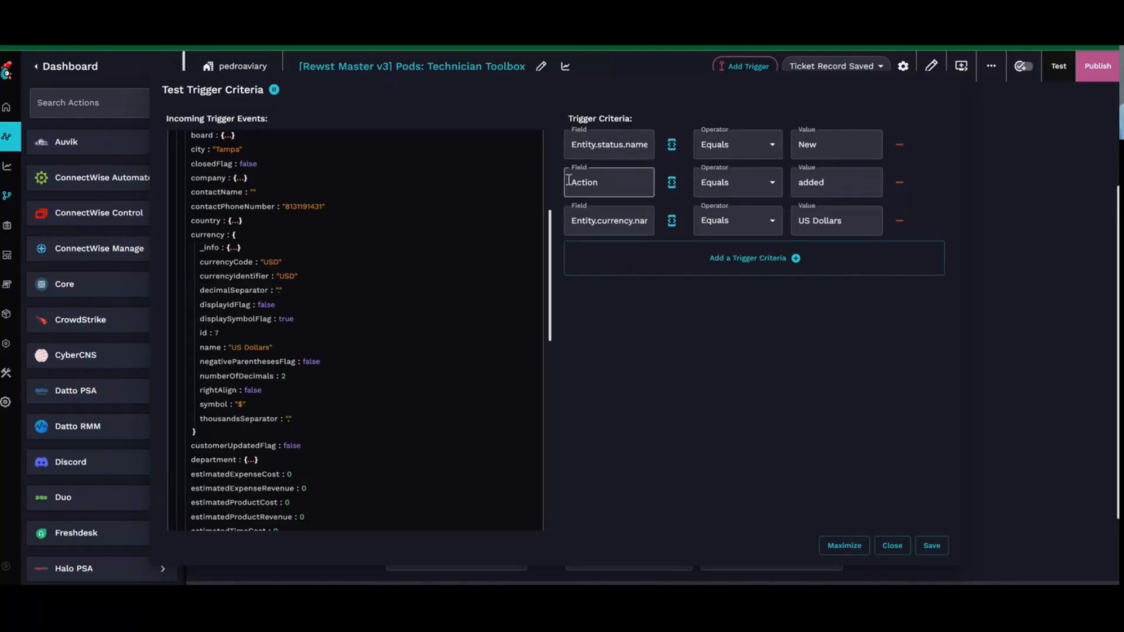
pyautogui.moveTo(689, 188)
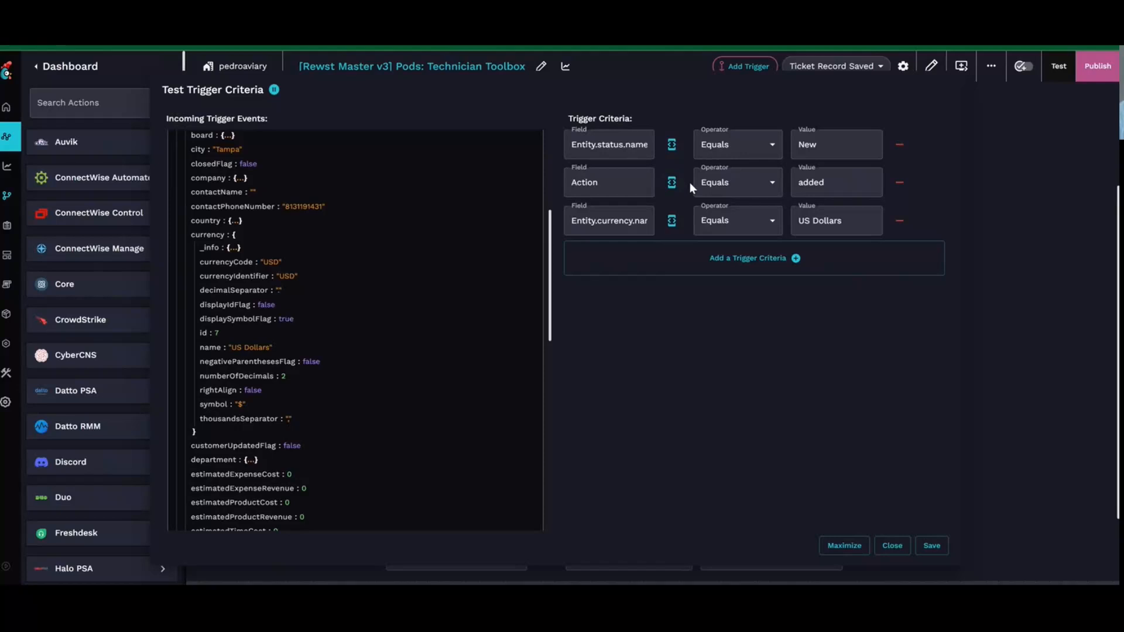
pyautogui.moveTo(766, 220)
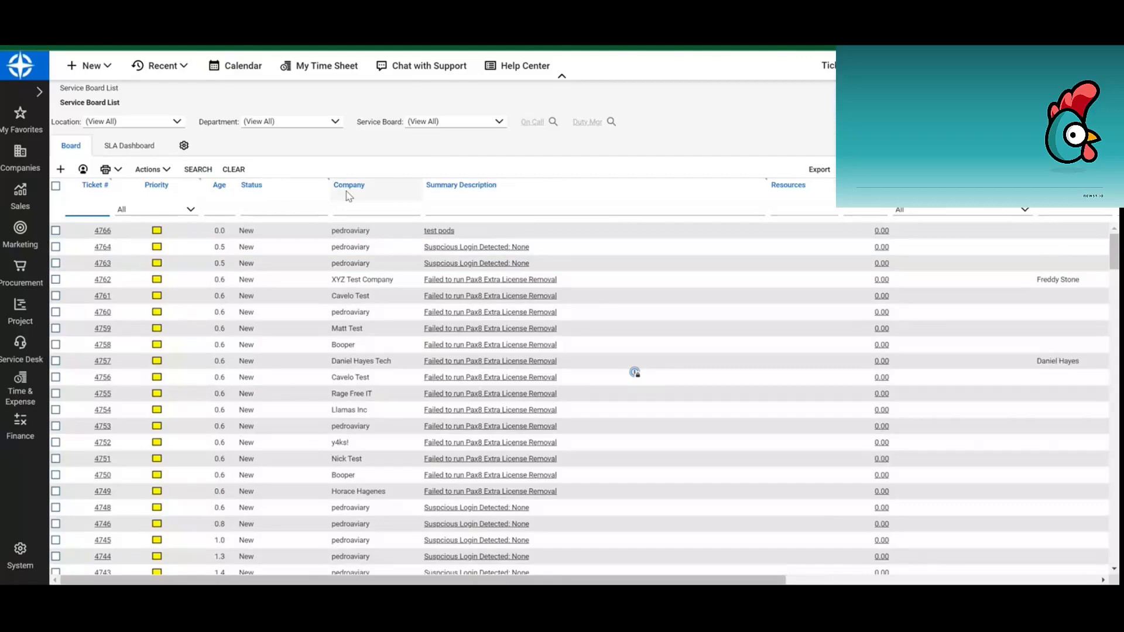
# Step: Open ticket 4766 and choose General in its Rewst Pending Tasks pod
pyautogui.click(438, 230)
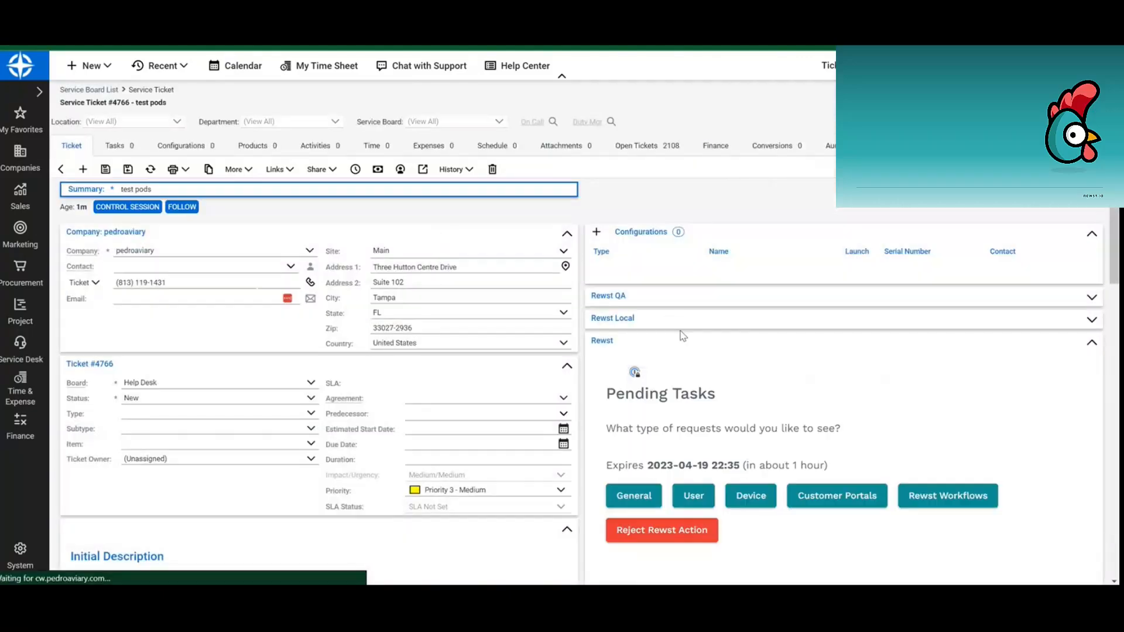
pyautogui.scroll(-3)
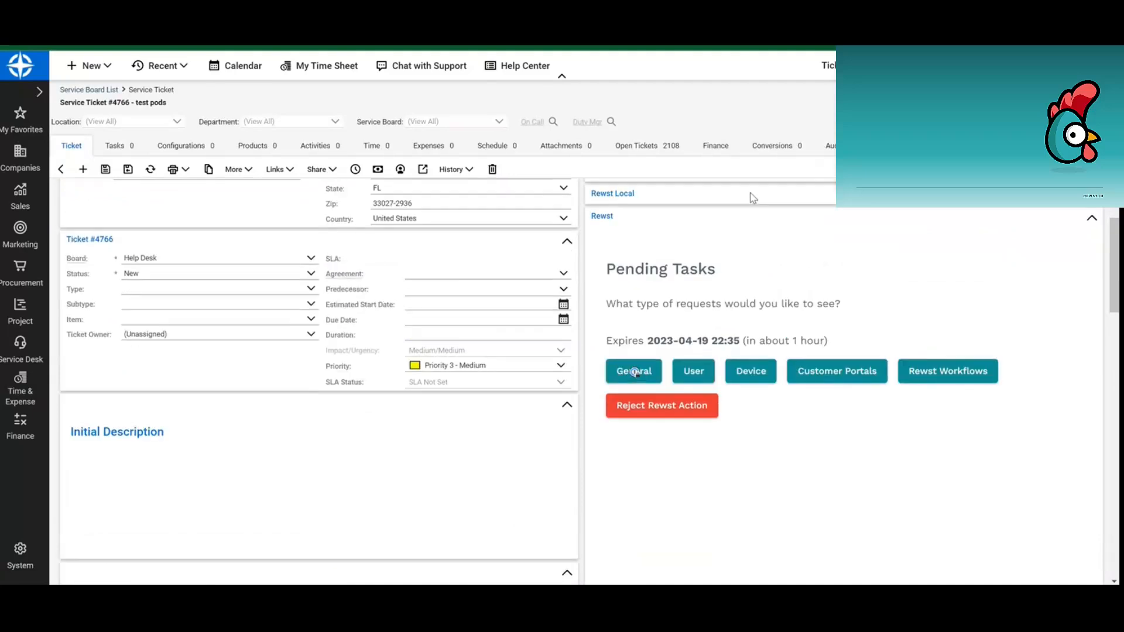
pyautogui.moveTo(950, 380)
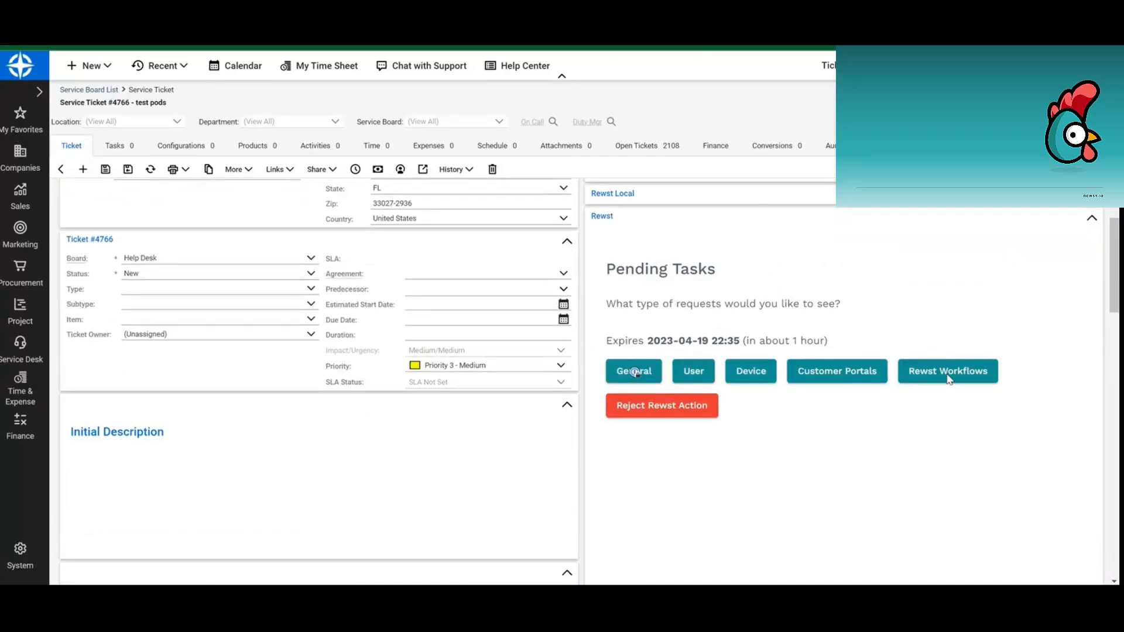
pyautogui.moveTo(824, 282)
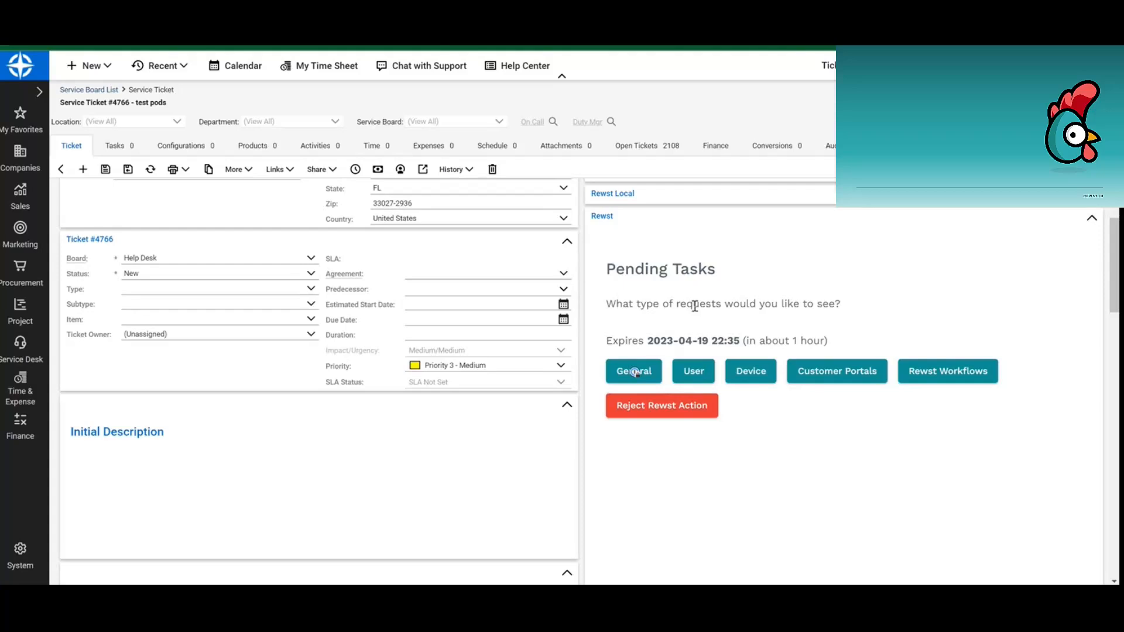
pyautogui.moveTo(661, 342)
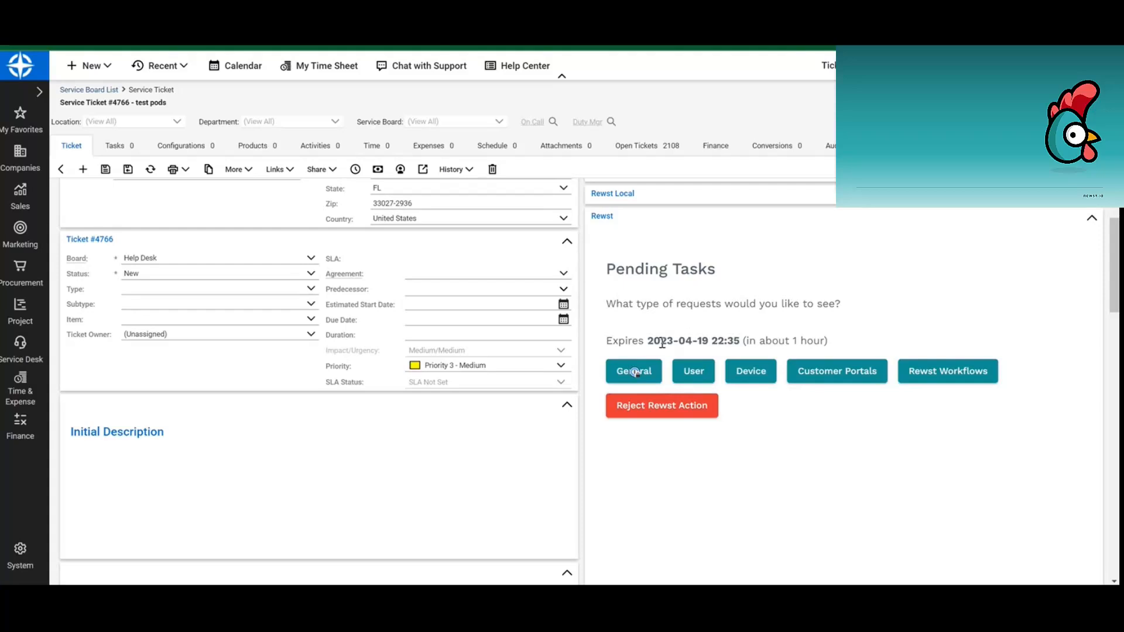
pyautogui.moveTo(653, 356)
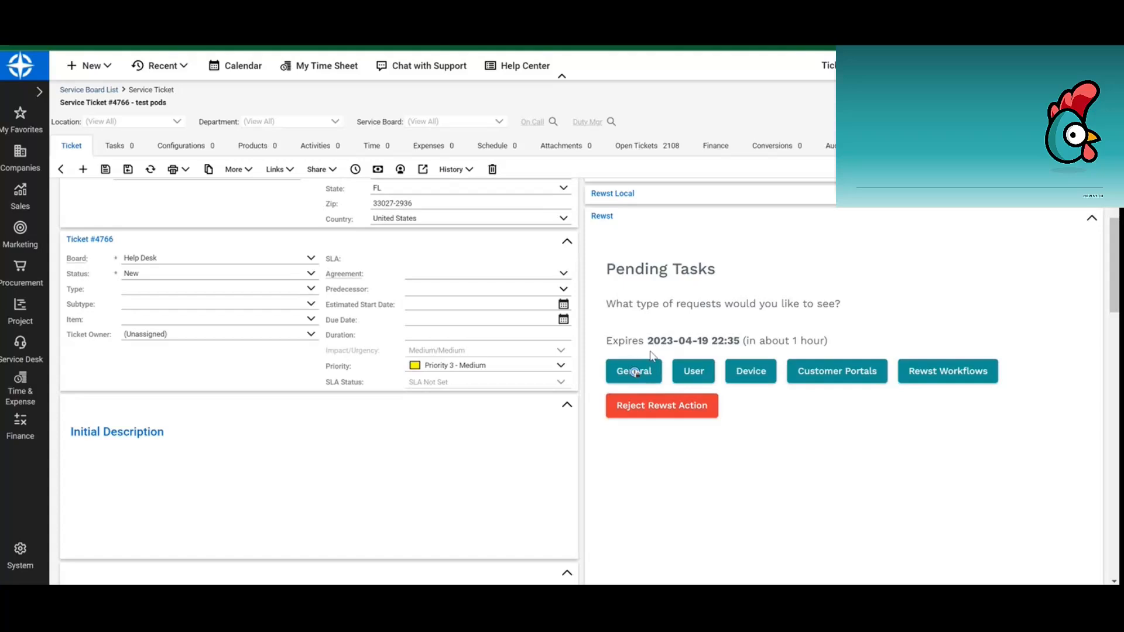
pyautogui.click(633, 371)
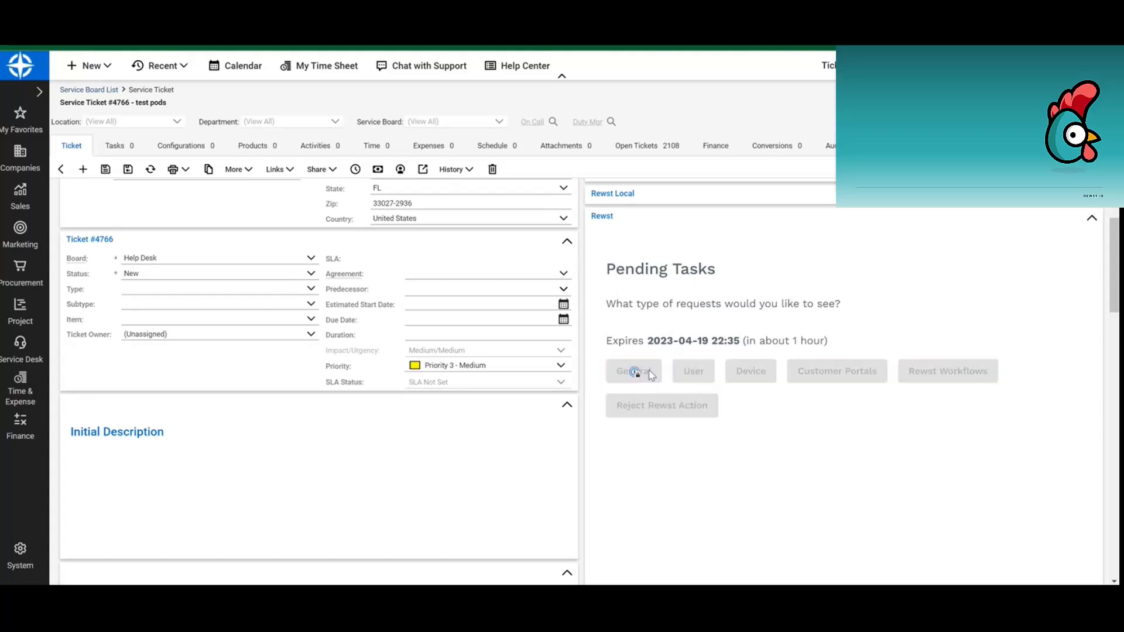
pyautogui.click(632, 370)
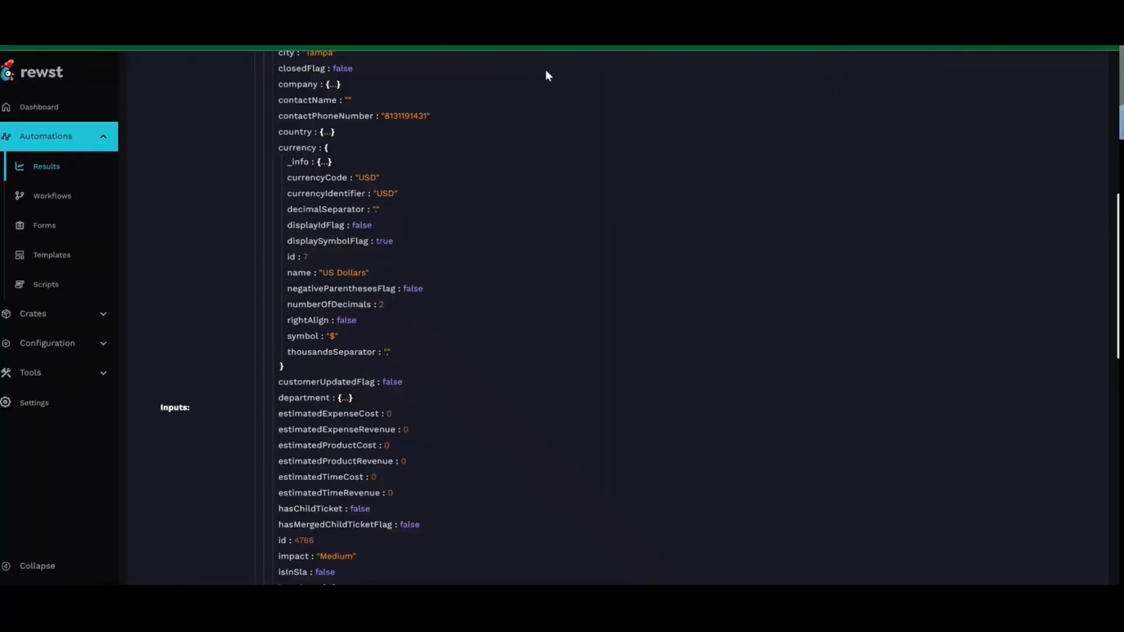
# Step: Scroll through the Technician Toolbox run summary showing Running with 5 successful tasks
pyautogui.scroll(3)
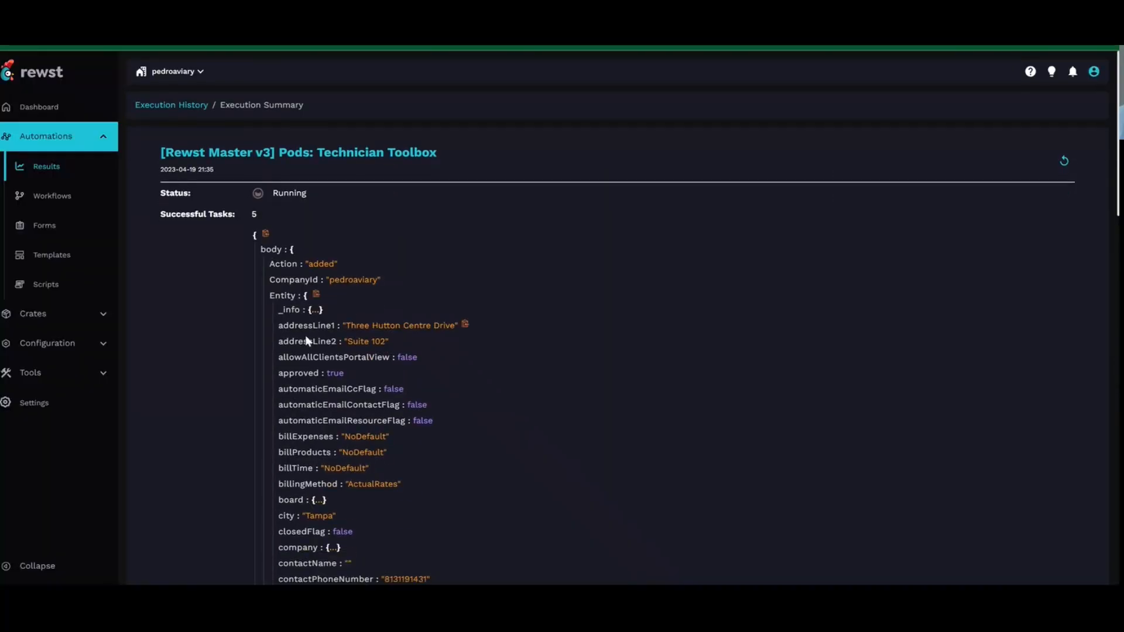
pyautogui.scroll(-3)
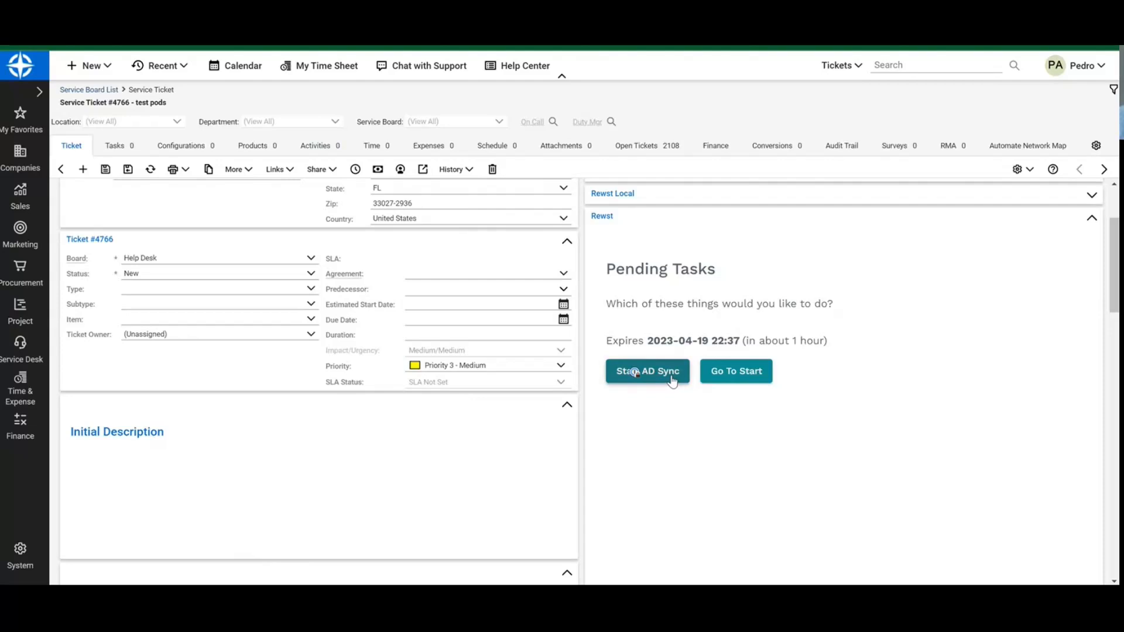
pyautogui.moveTo(717, 298)
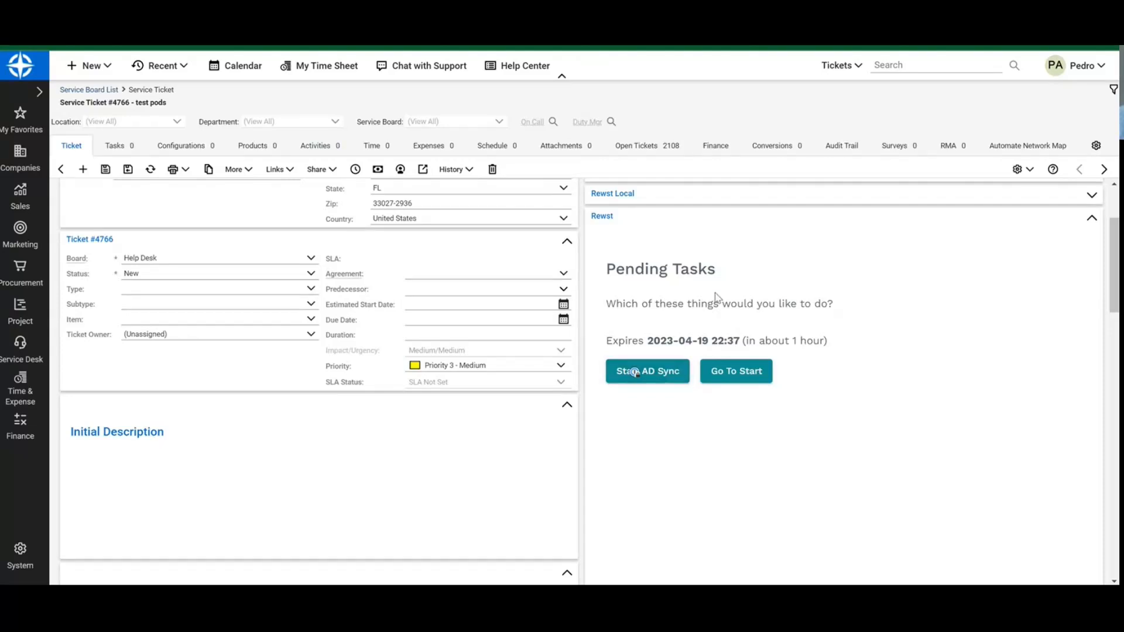
pyautogui.moveTo(663, 322)
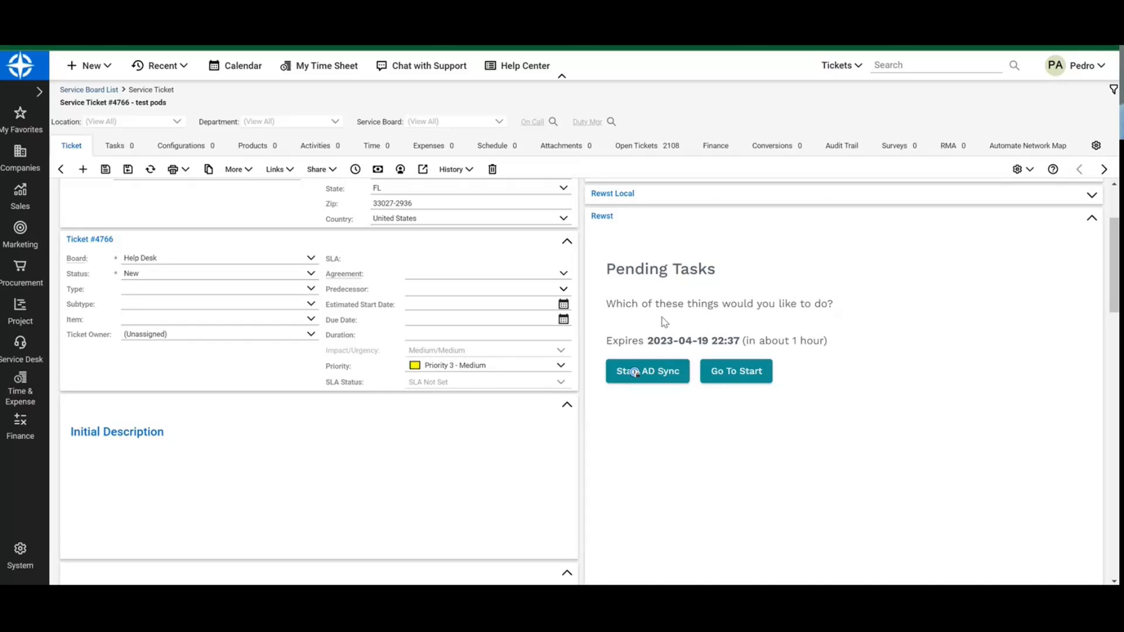
pyautogui.moveTo(704, 406)
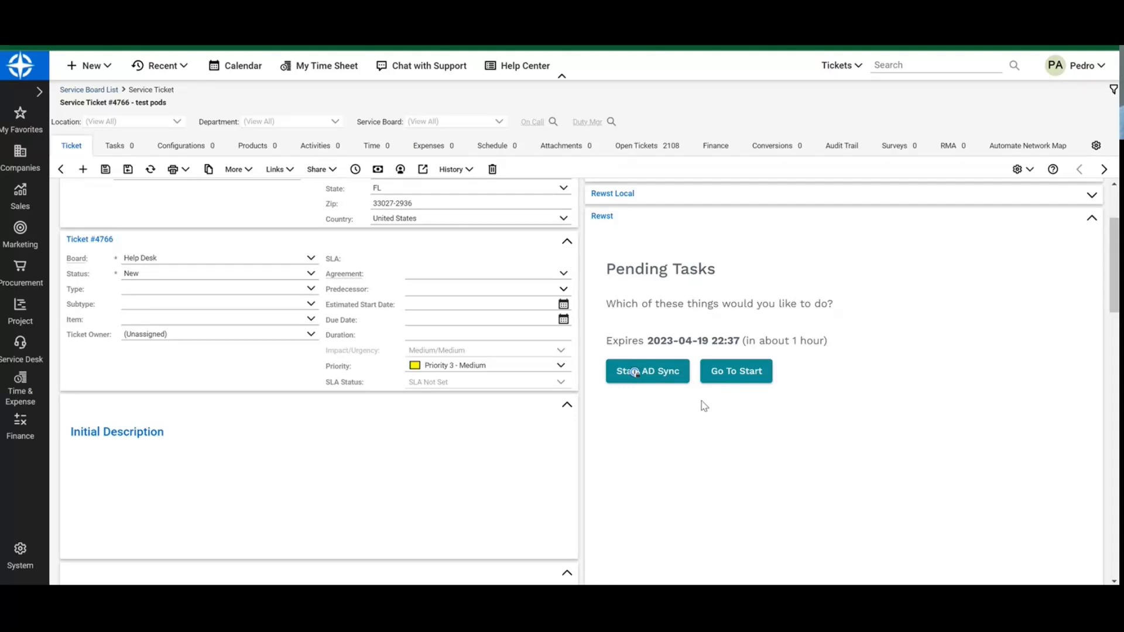
pyautogui.moveTo(678, 407)
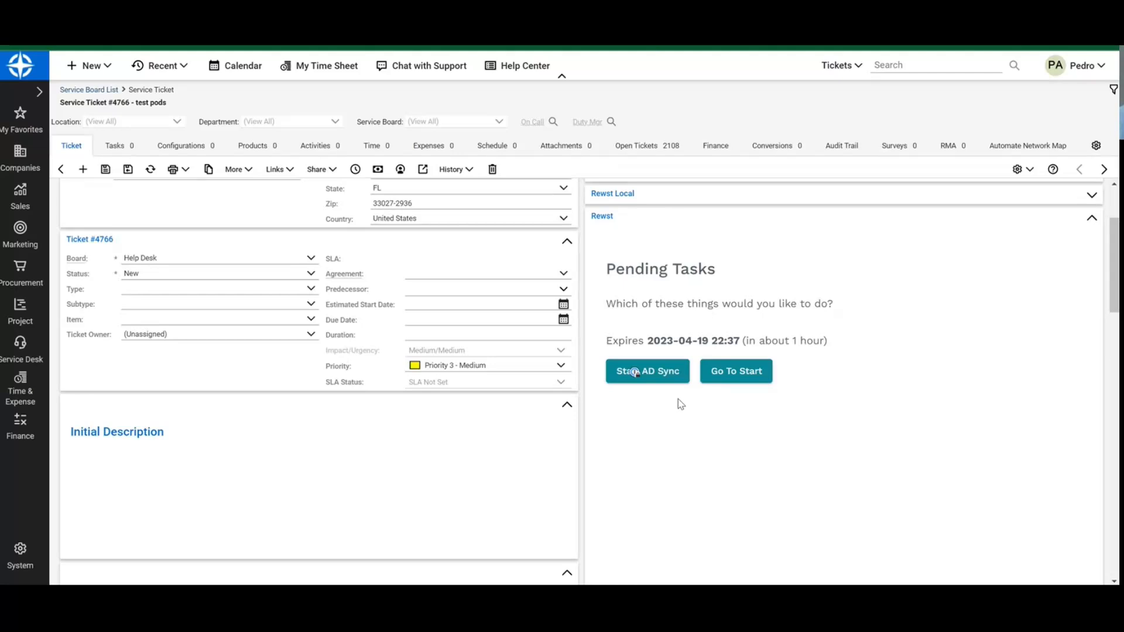
pyautogui.moveTo(667, 403)
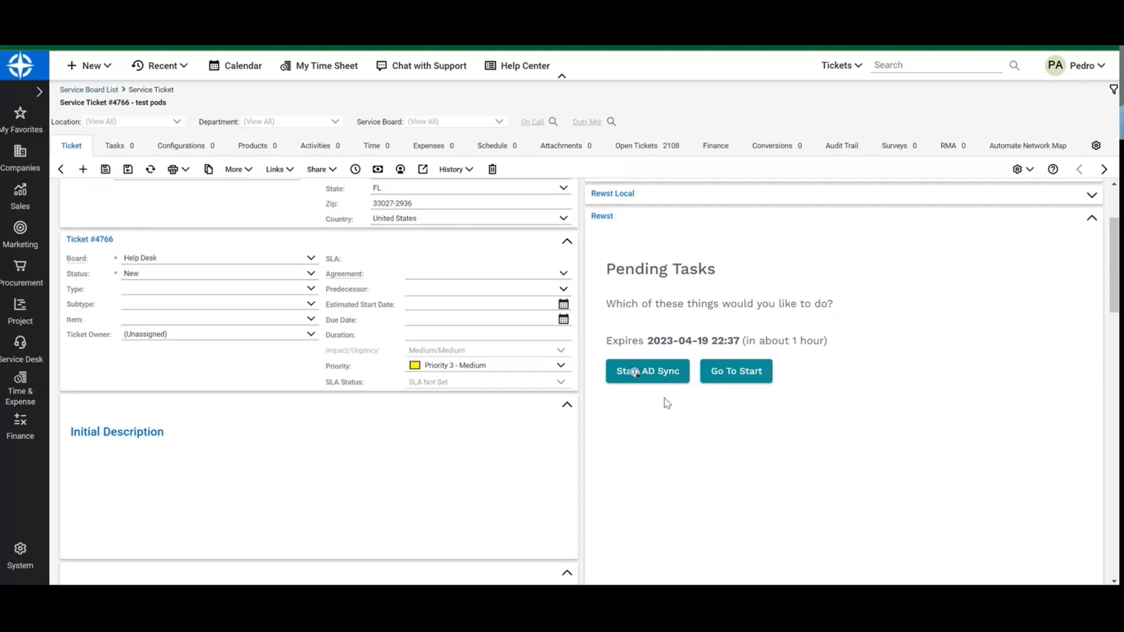
pyautogui.moveTo(702, 385)
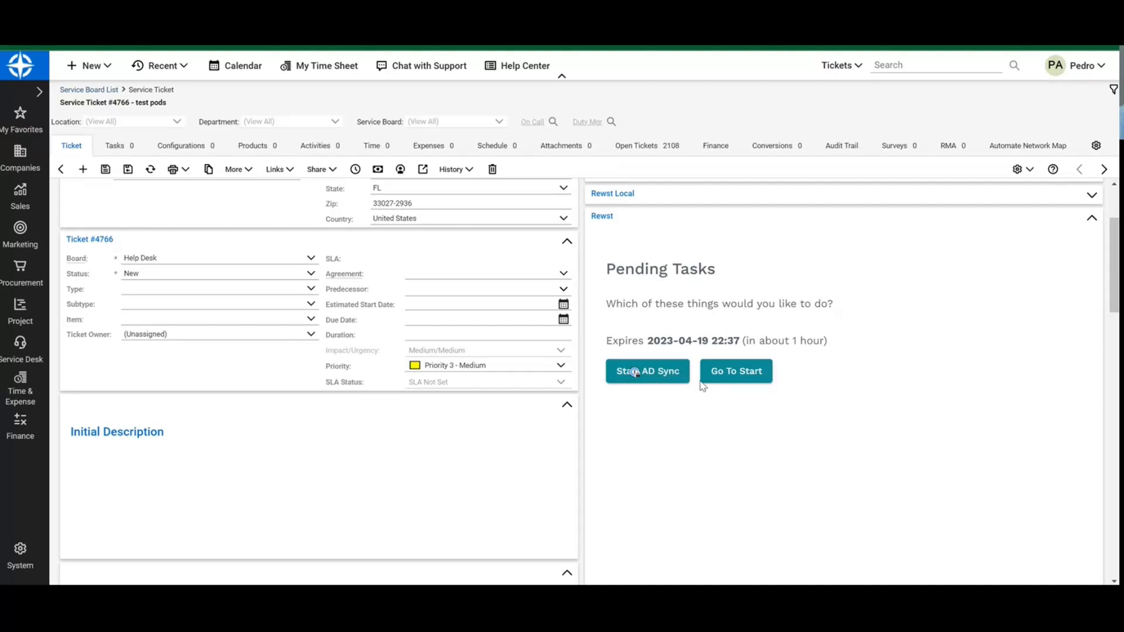
pyautogui.moveTo(734, 381)
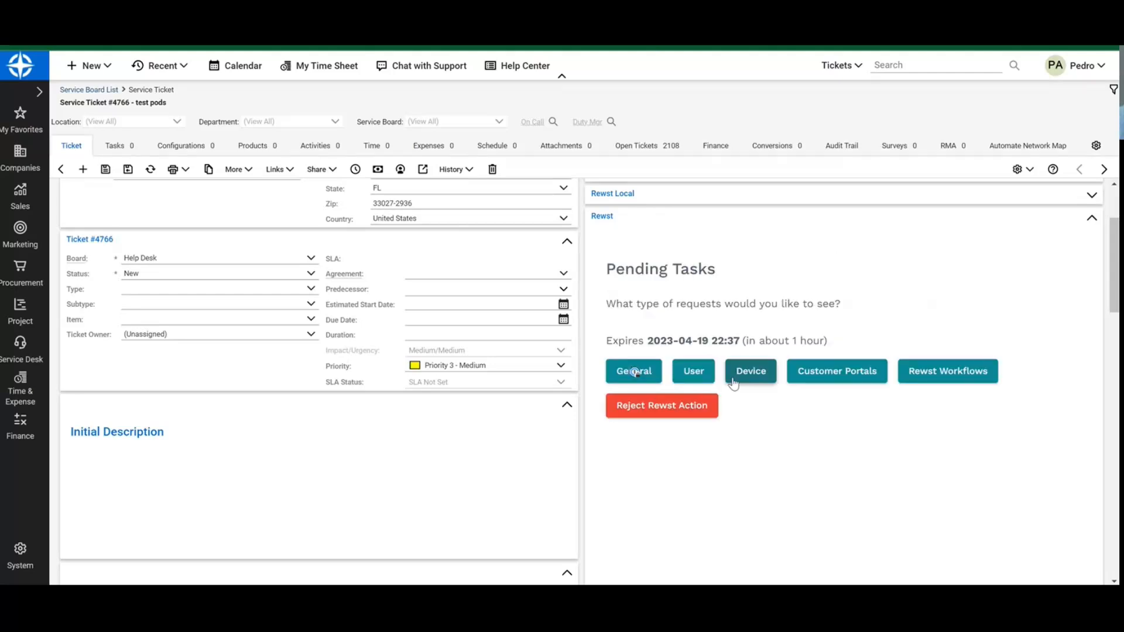
pyautogui.moveTo(693, 371)
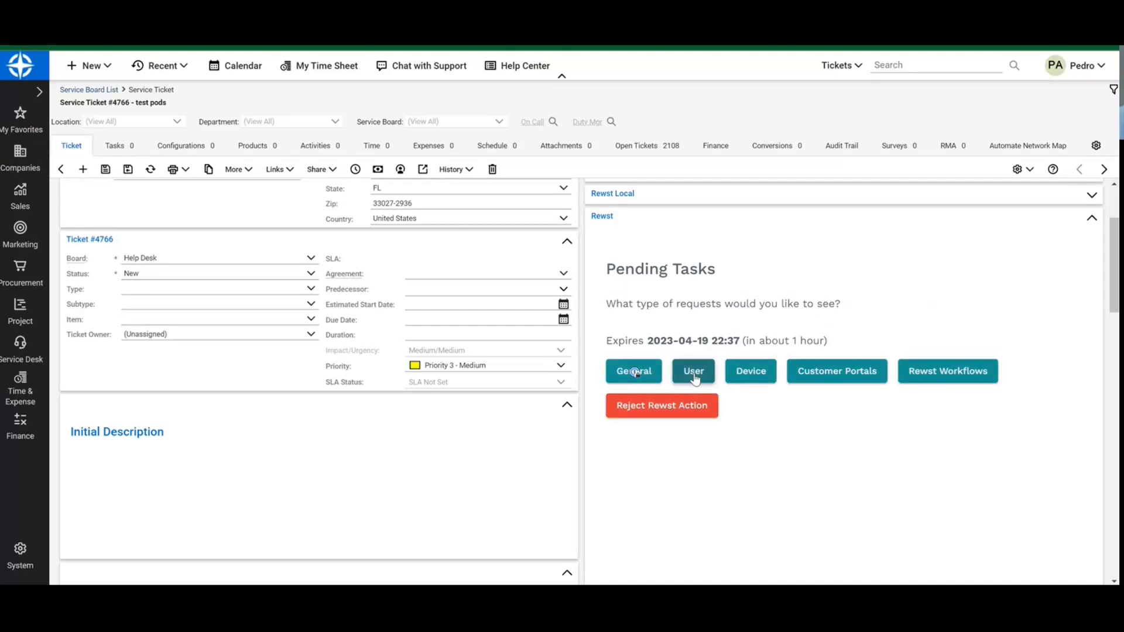
# Step: Request user actions in the pod and scroll to the ticket's Contact field
pyautogui.click(692, 370)
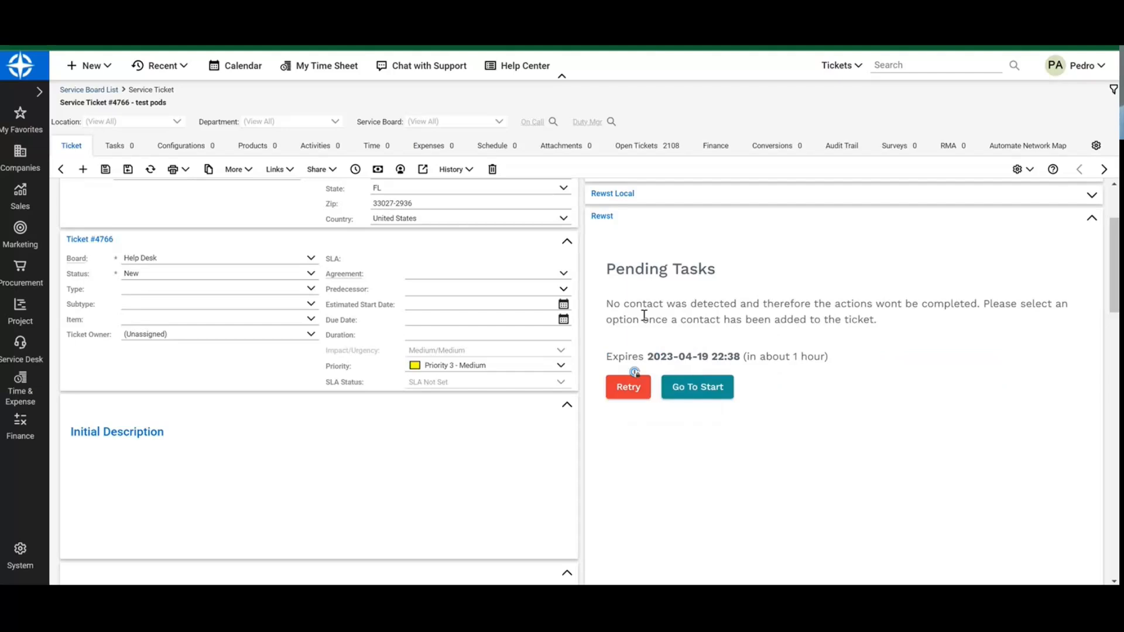
pyautogui.rightClick(635, 319)
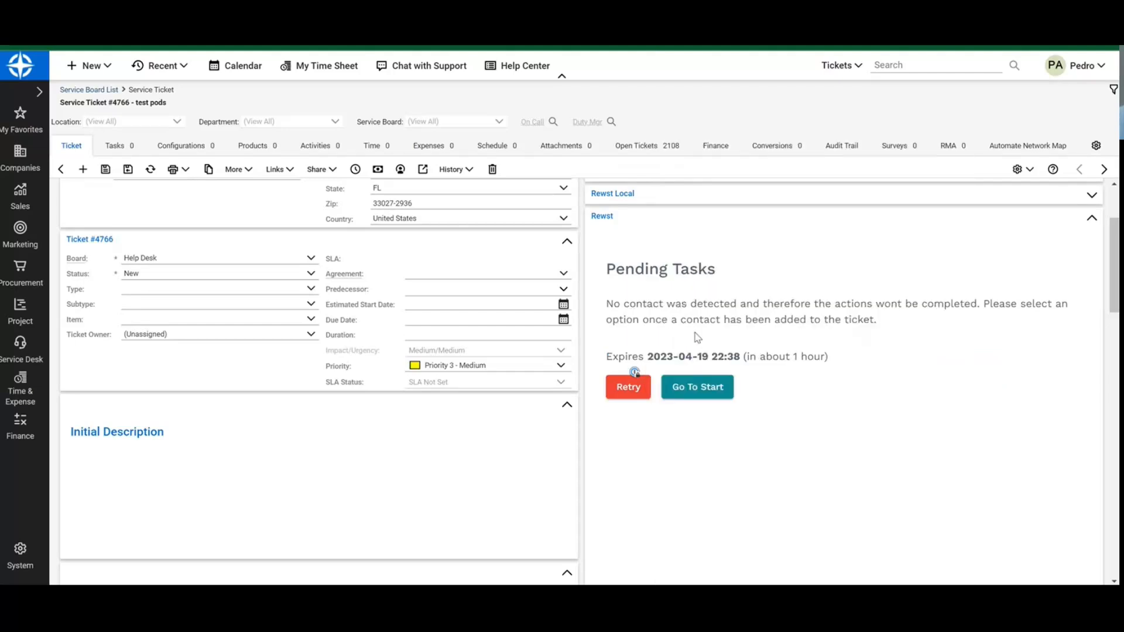
pyautogui.scroll(3)
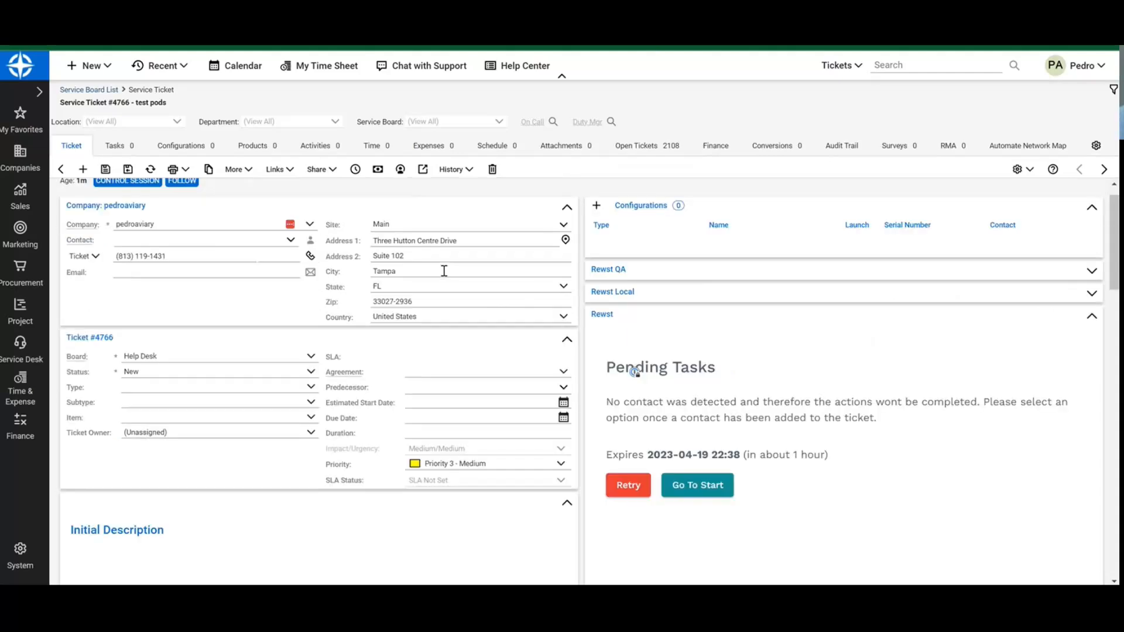
pyautogui.scroll(-3)
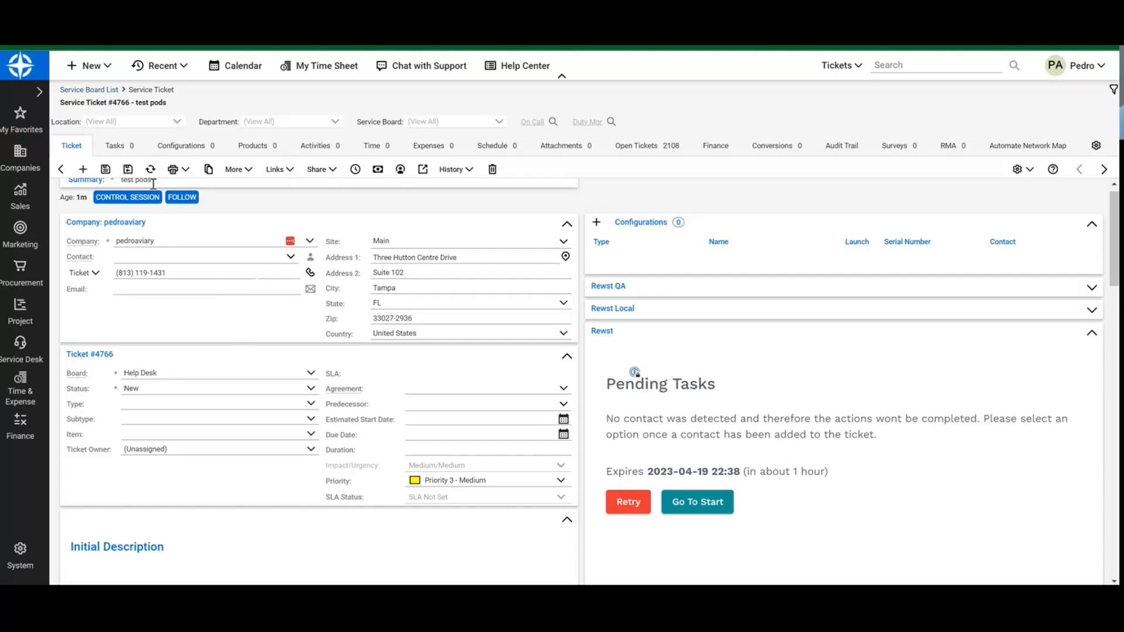
pyautogui.click(215, 388)
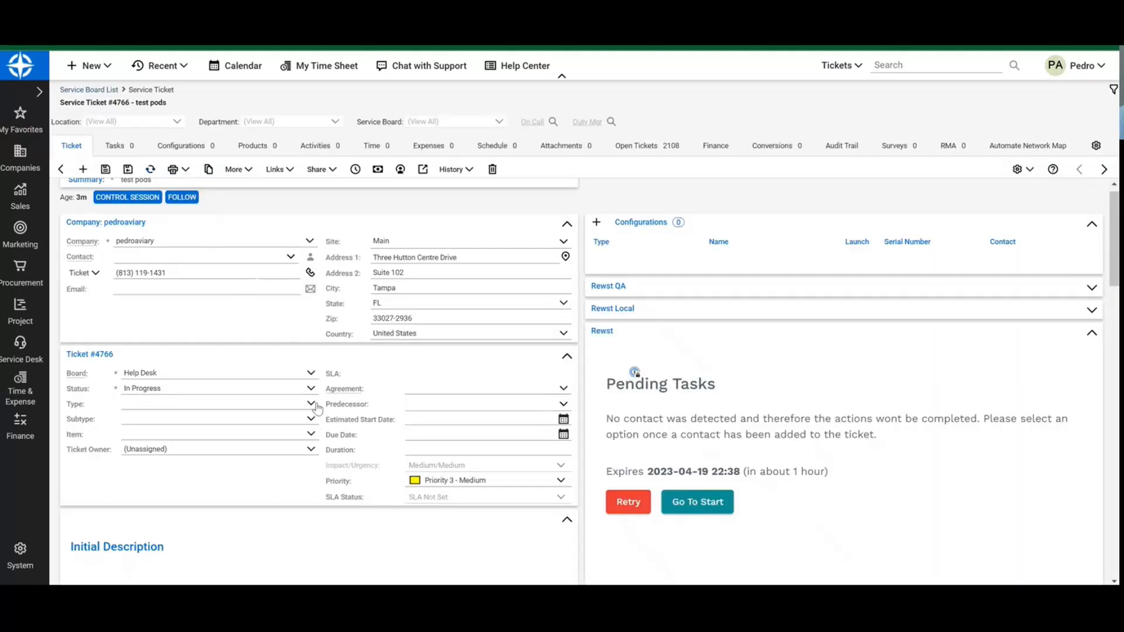
pyautogui.click(200, 256)
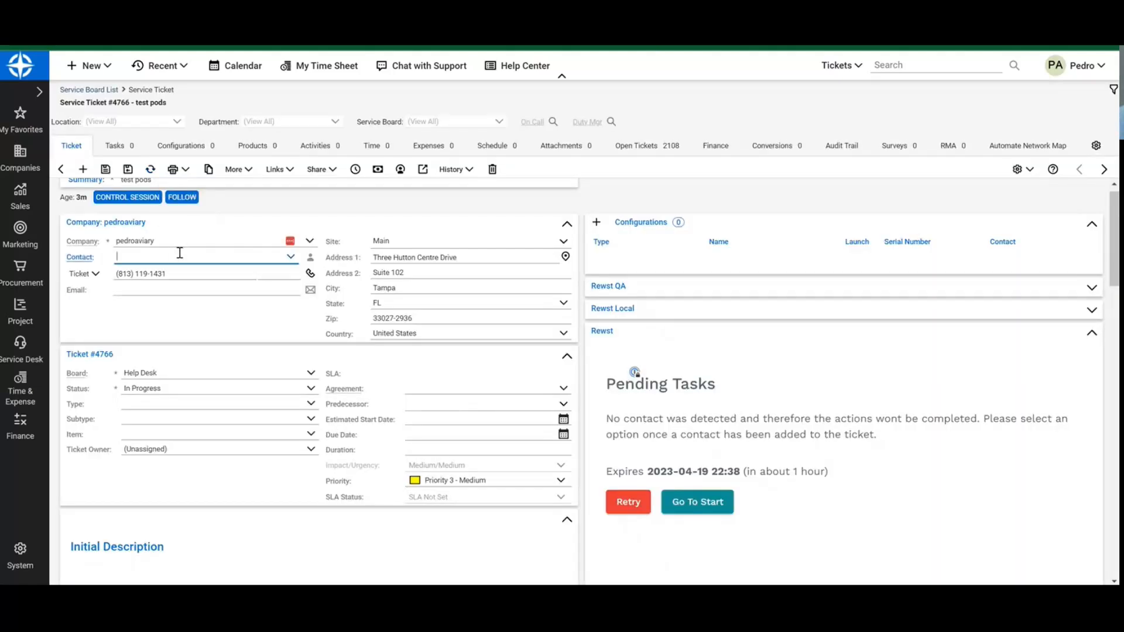
pyautogui.click(201, 256)
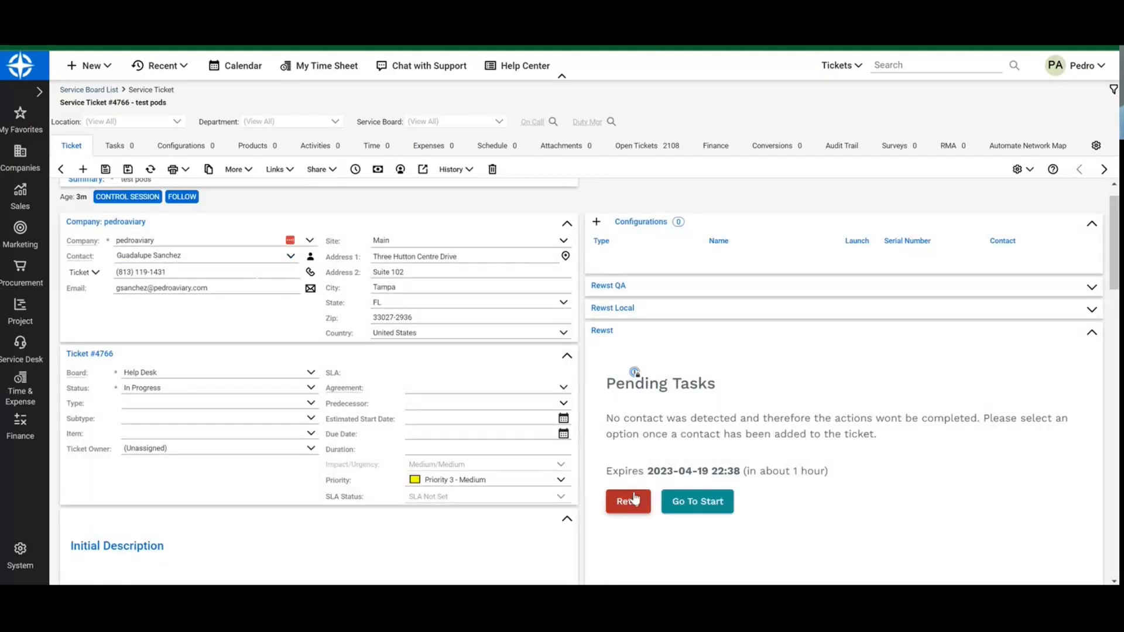
pyautogui.click(627, 501)
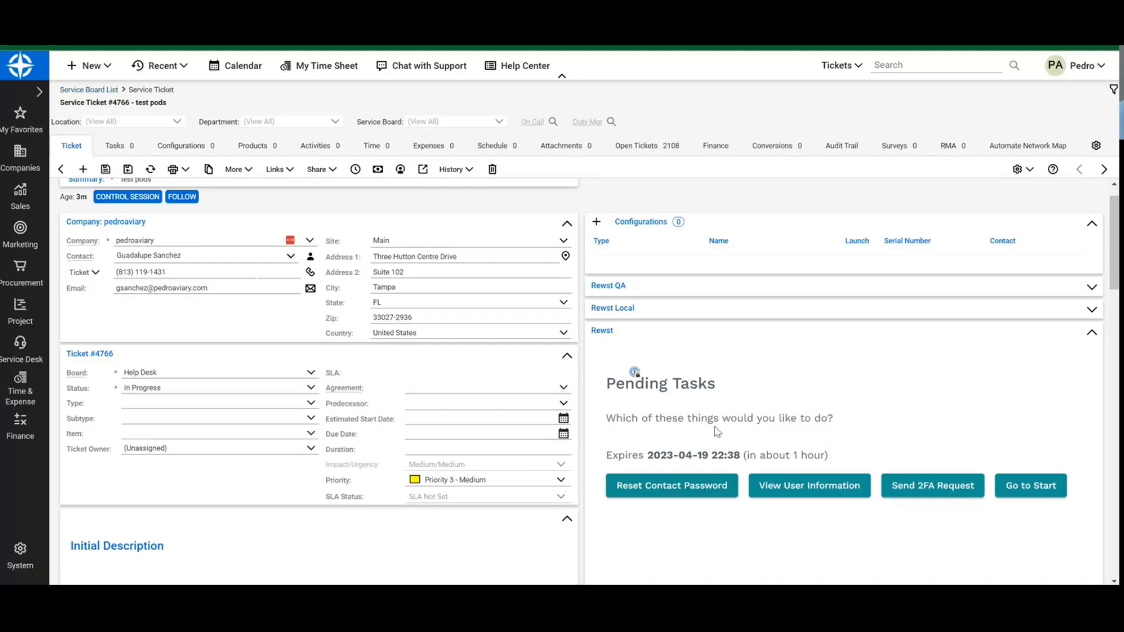
pyautogui.moveTo(687, 472)
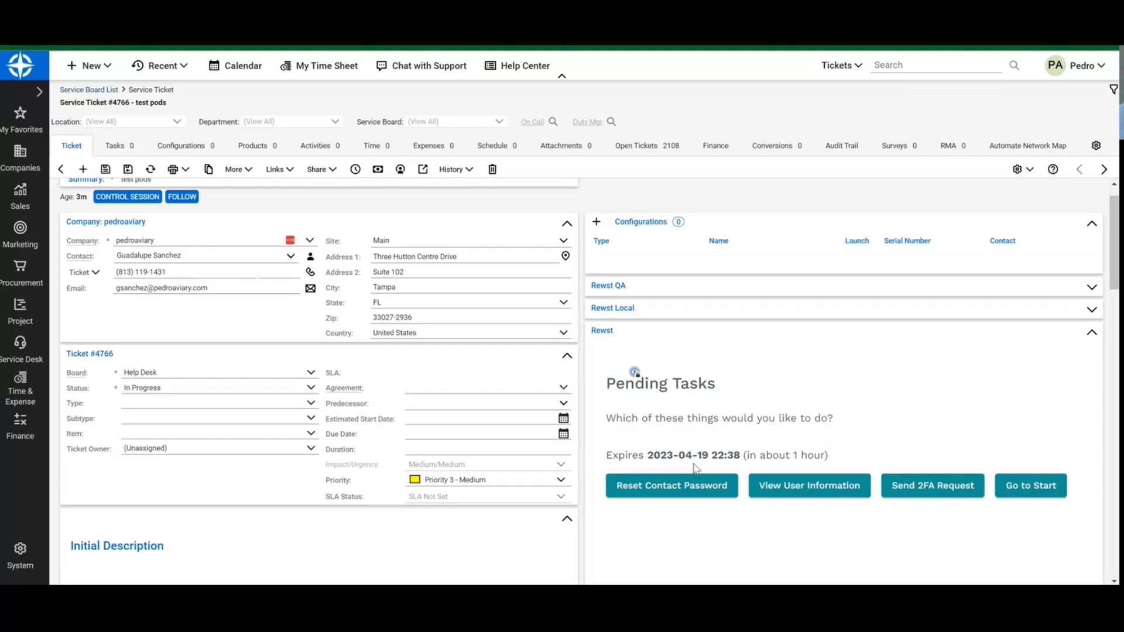
# Step: Review the pod's Reset Password, View User Information and Send 2FA options
pyautogui.scroll(-3)
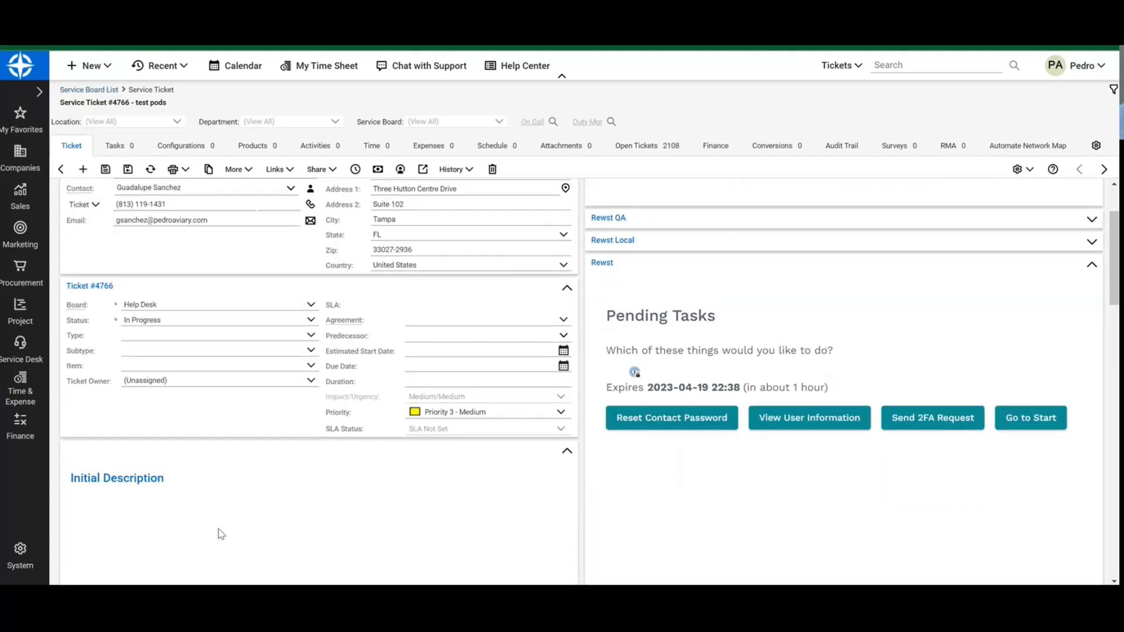
pyautogui.scroll(3)
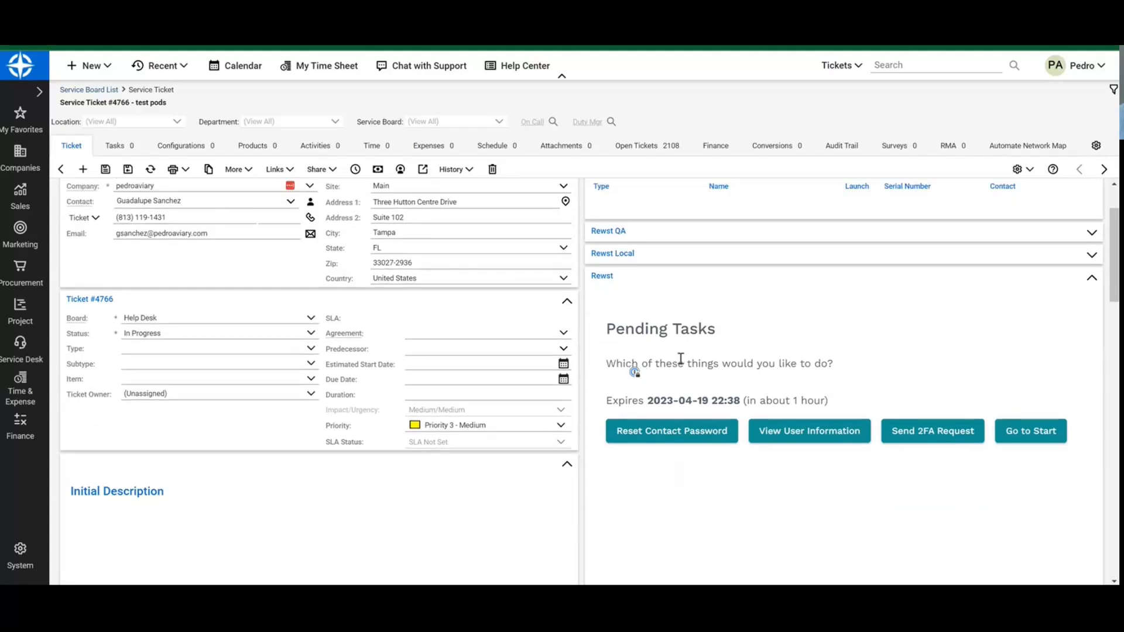